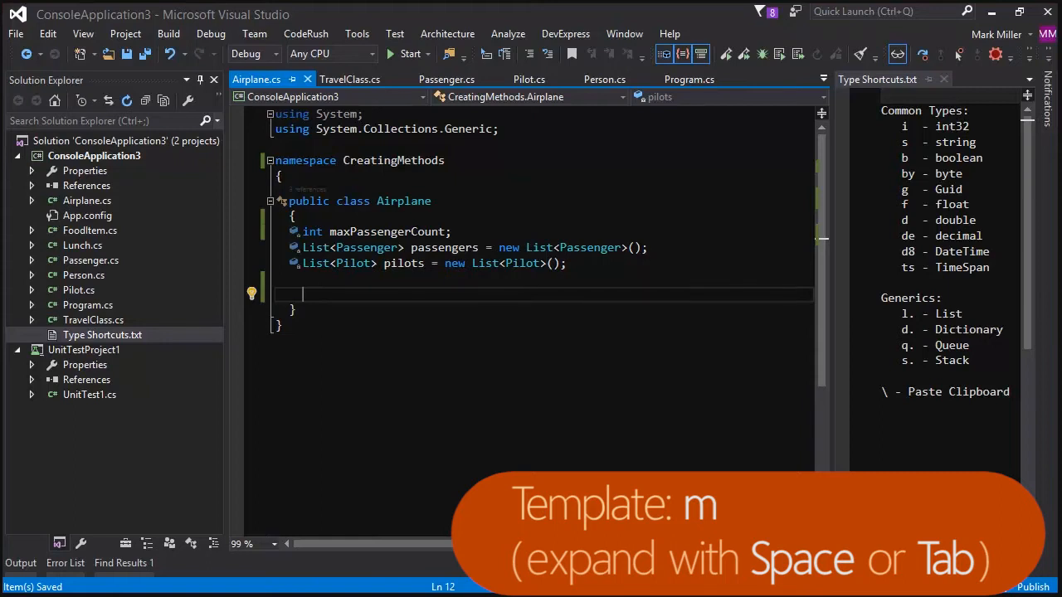
Type the 'm' template abbreviation inside the Airplane class and browse the CodeRush menu.
type("m")
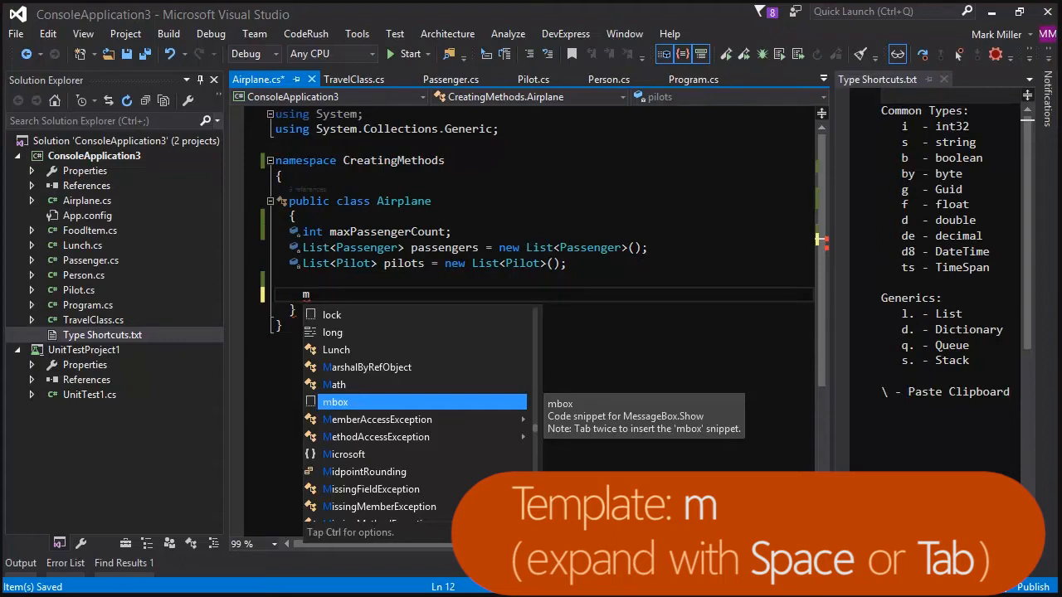
left_click(306, 33)
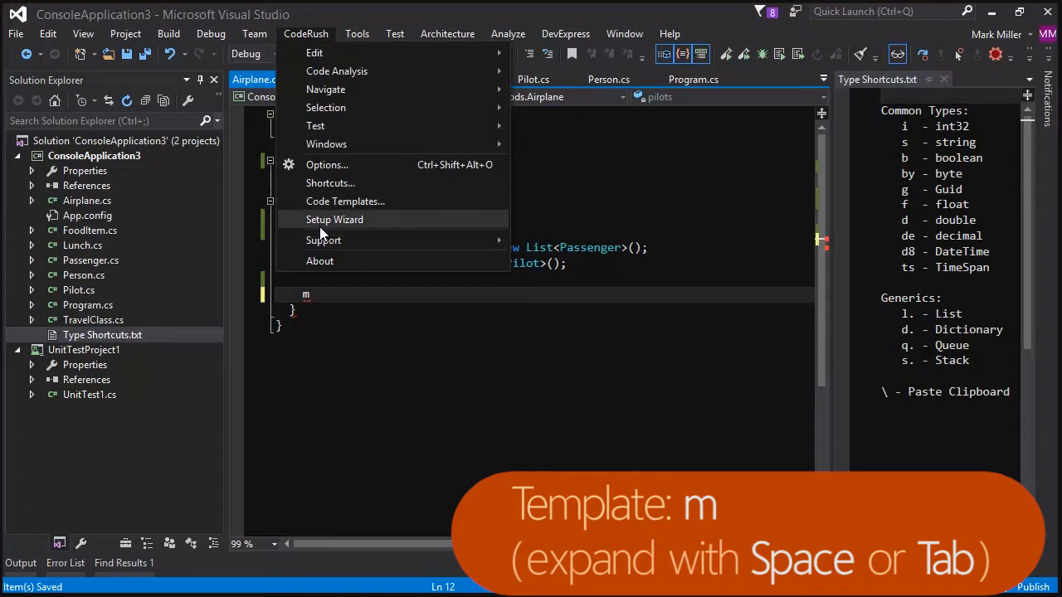
mouse_move(336, 230)
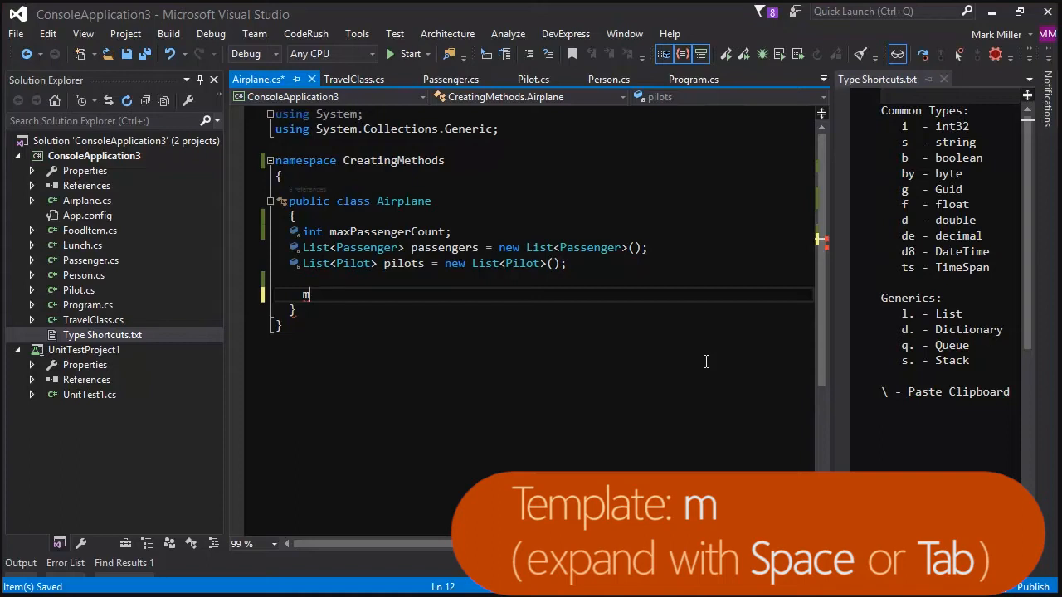
Expand the m template into a void method stub named TakeOff.
key("Tab")
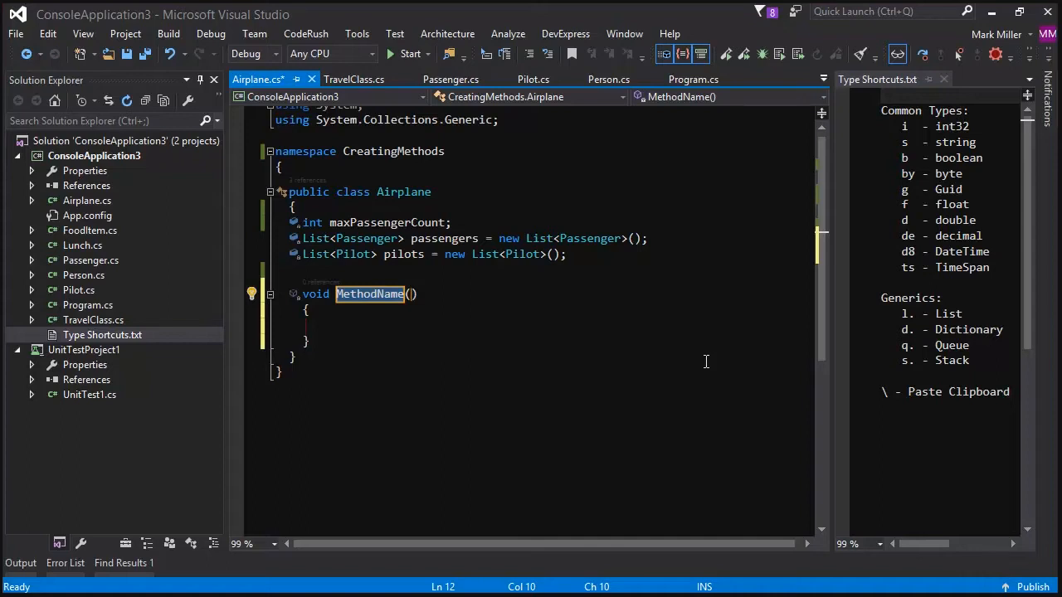
type("TakeOff(")
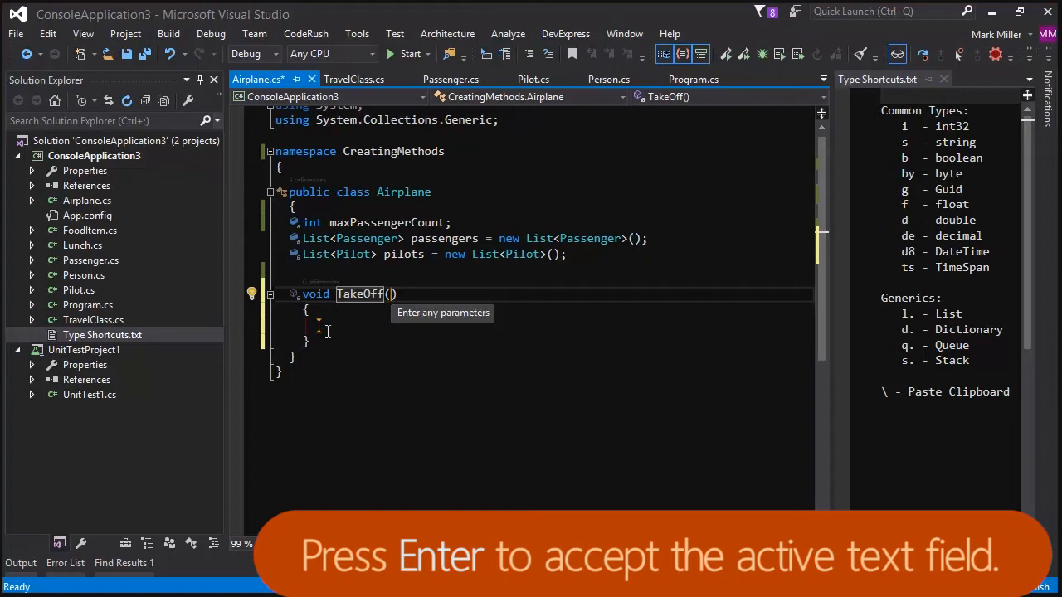
mouse_move(654, 466)
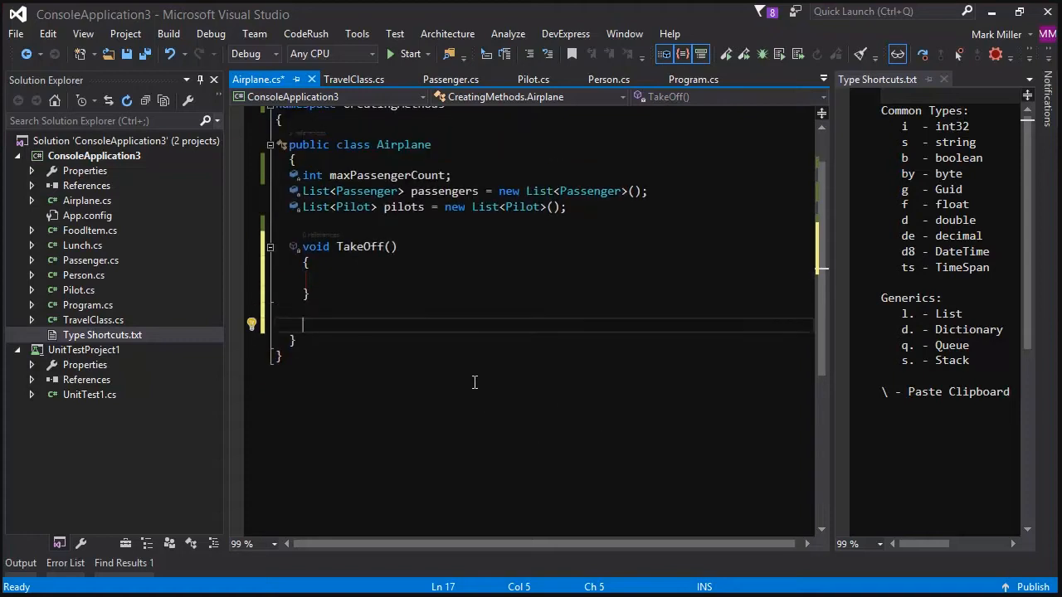
mouse_move(482, 357)
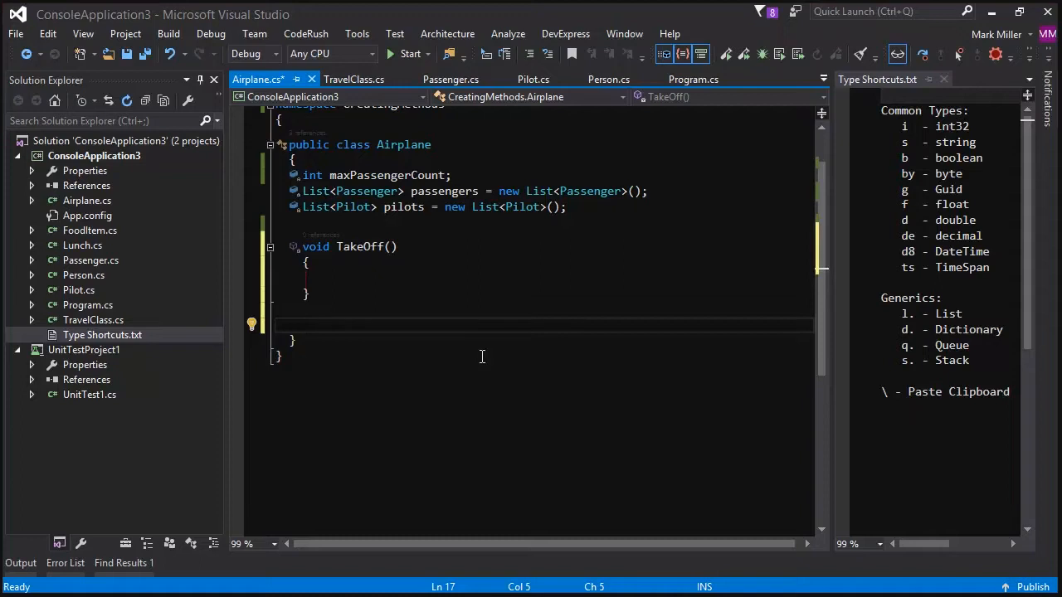
Add a second void method named Land below TakeOff.
type("m")
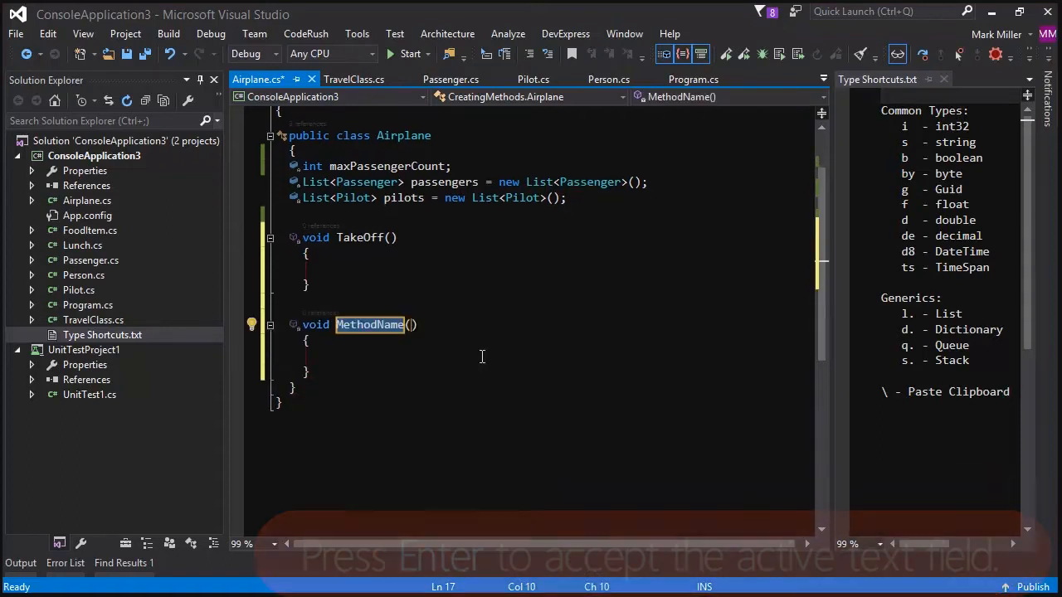
type("Land(")
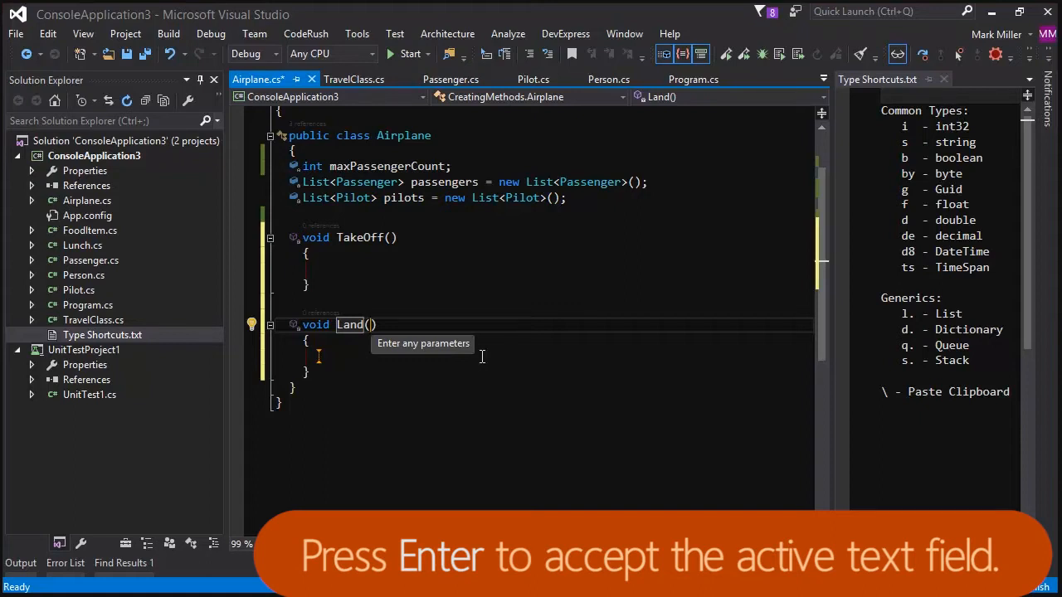
key("enter")
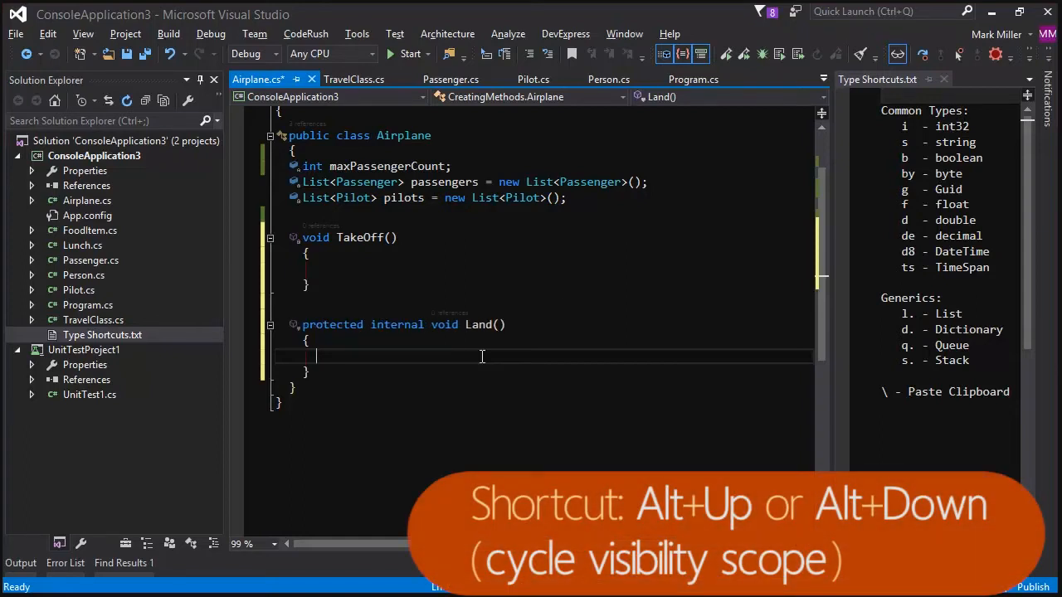
Make Land public and add the comment 'Alt+Up/Down to cycle scope.' inside it.
key("alt+up")
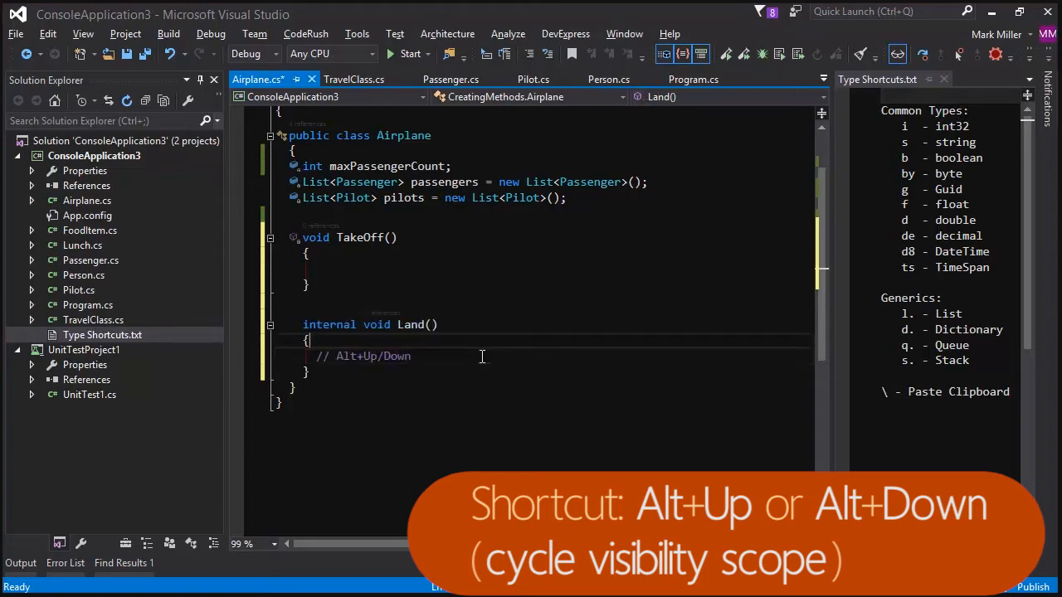
key("alt+Up")
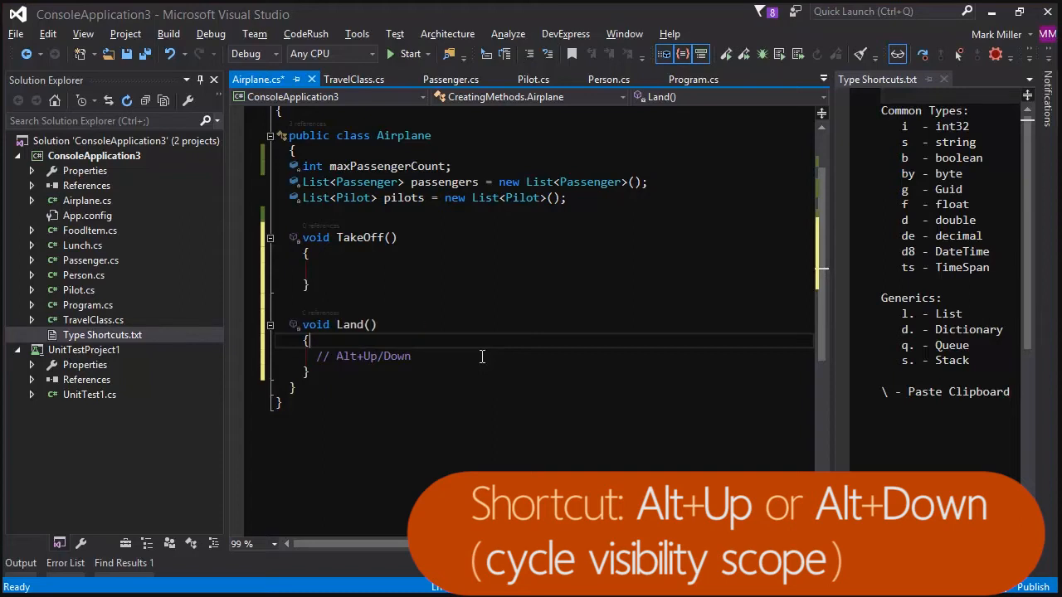
type("public")
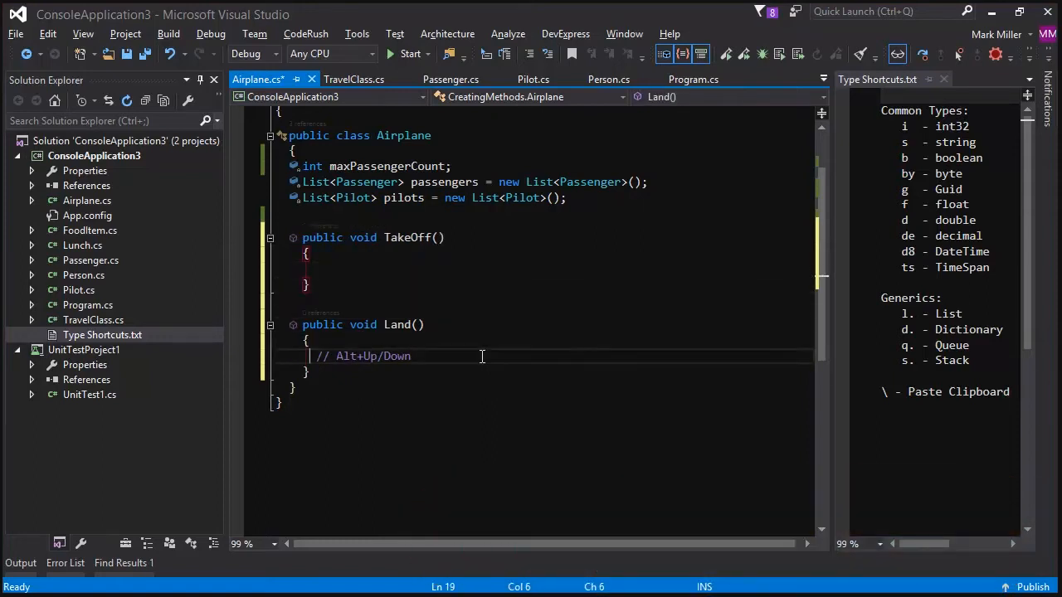
type("to cycle")
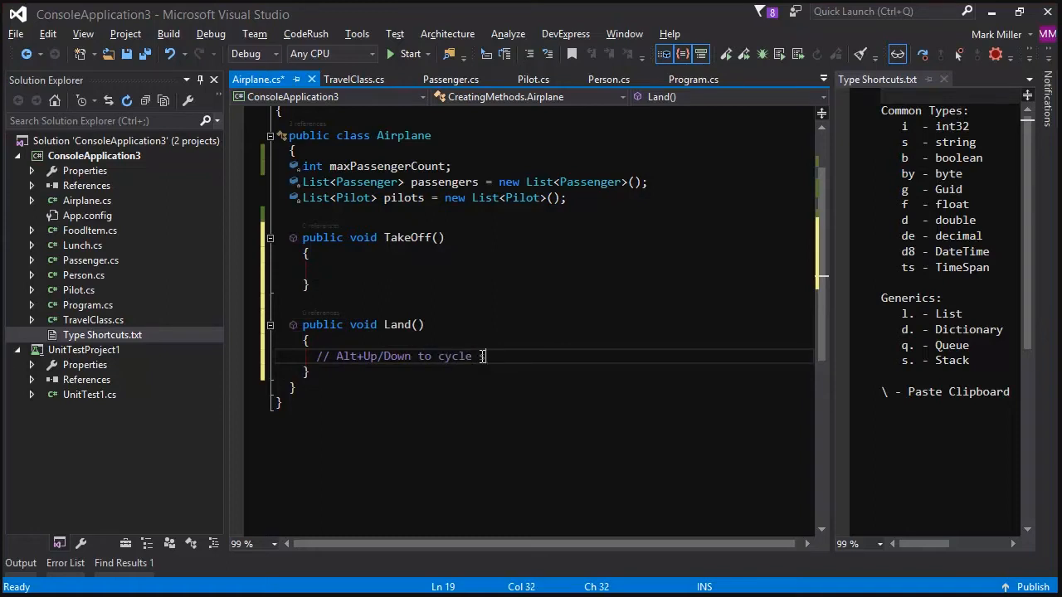
type("scope.")
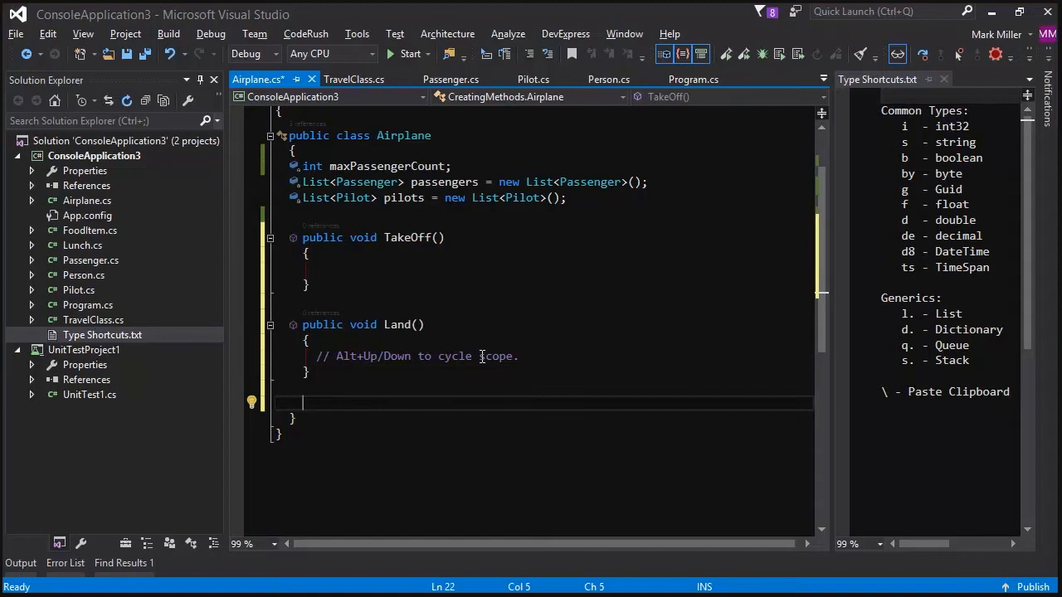
Replace Land's void return type with string and type m below Land.
double_click(363, 324)
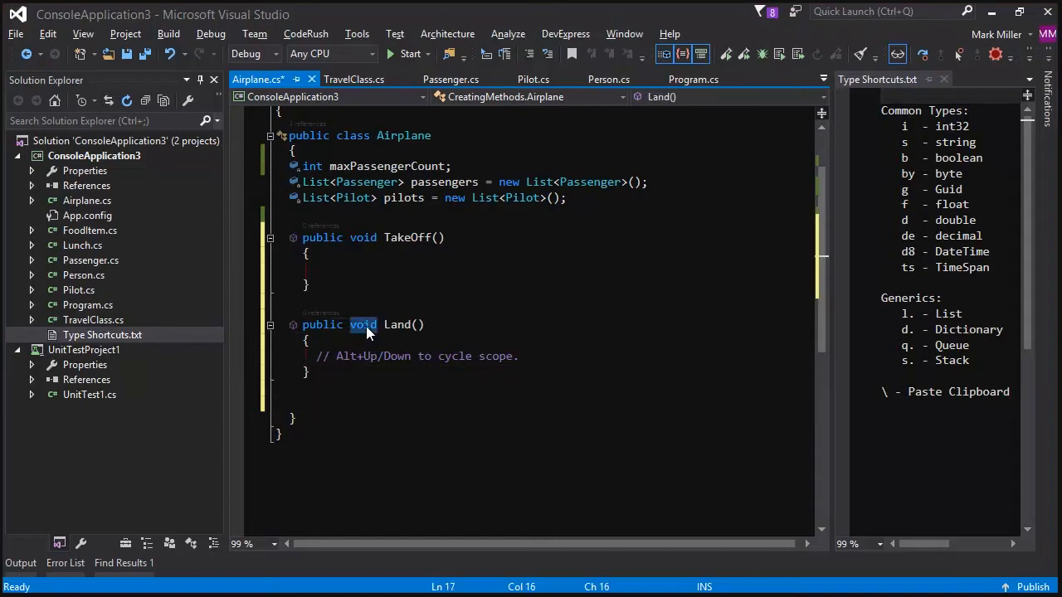
type("string")
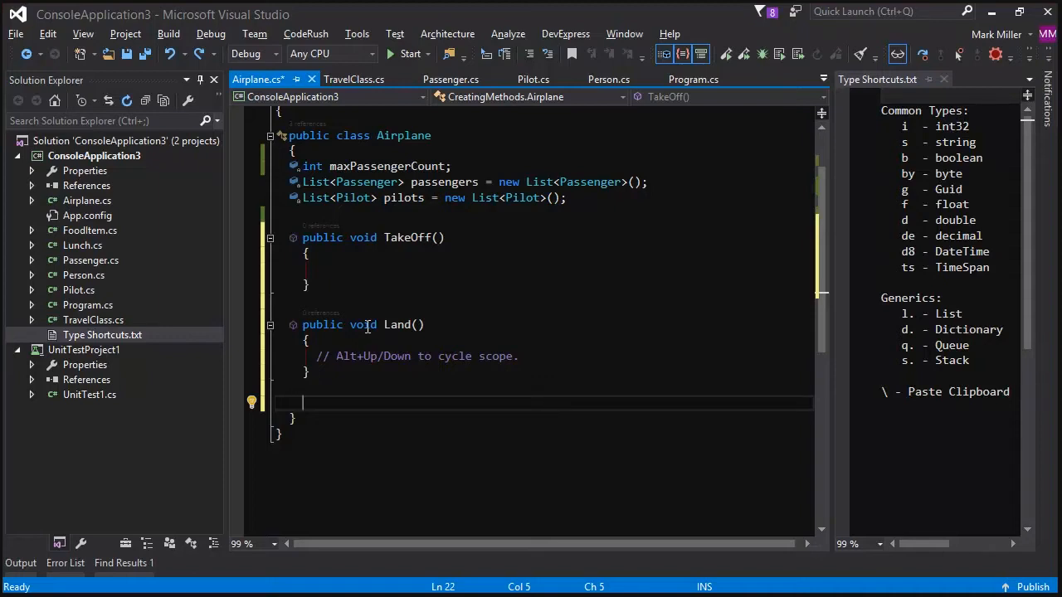
type("m")
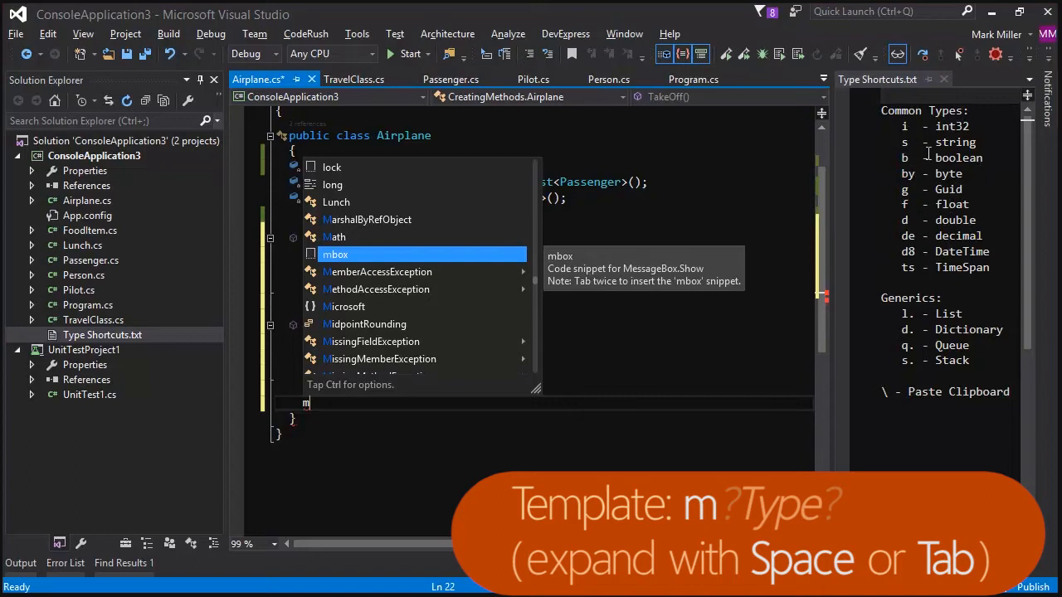
Expand the ms template into a string method GetModelName, typing r in its body.
type("s")
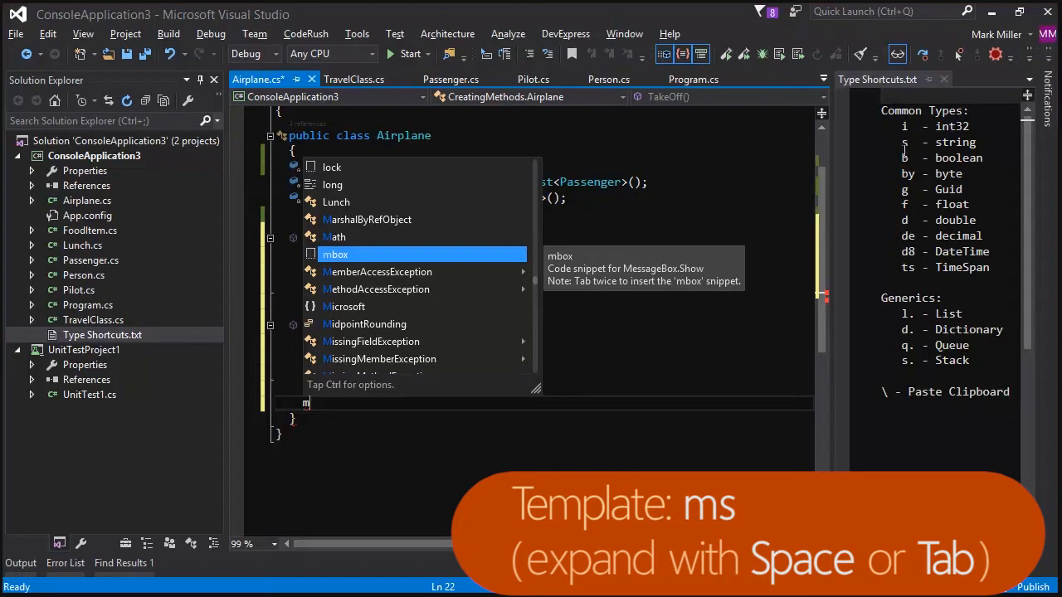
type("s")
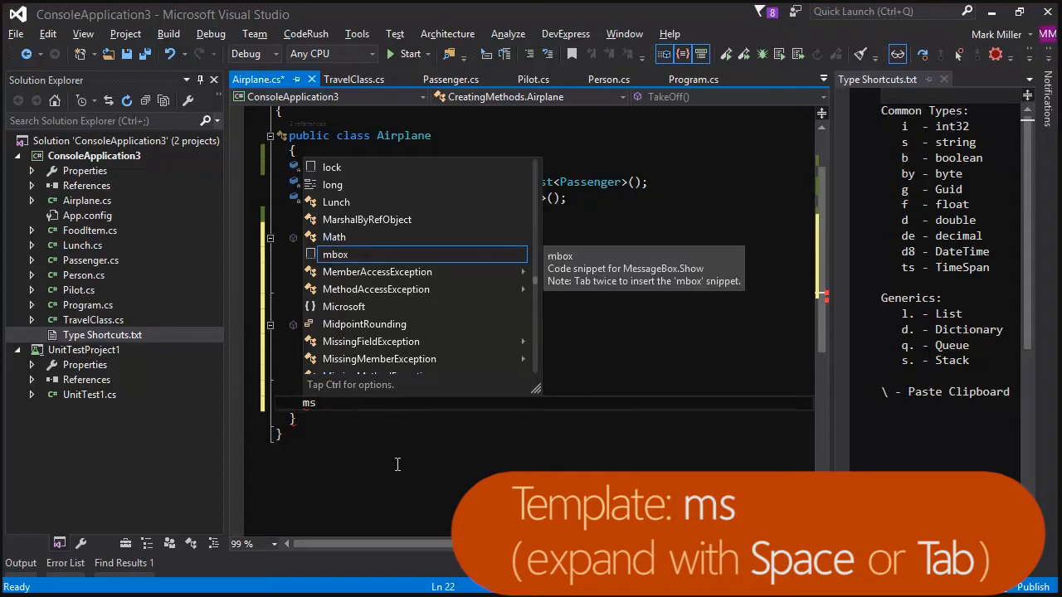
key("tab")
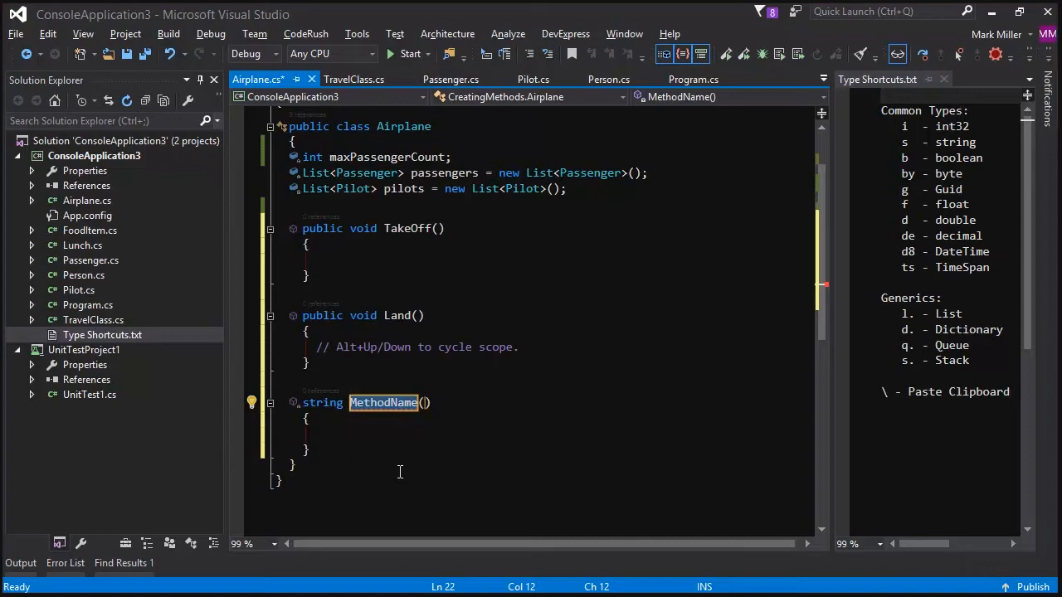
type("Get")
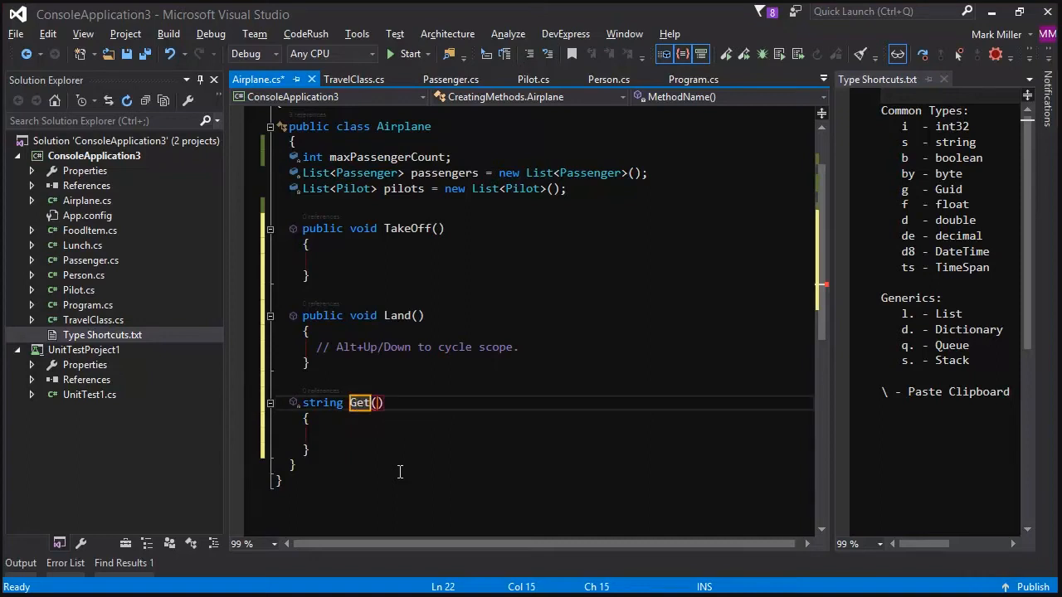
type("ModelName")
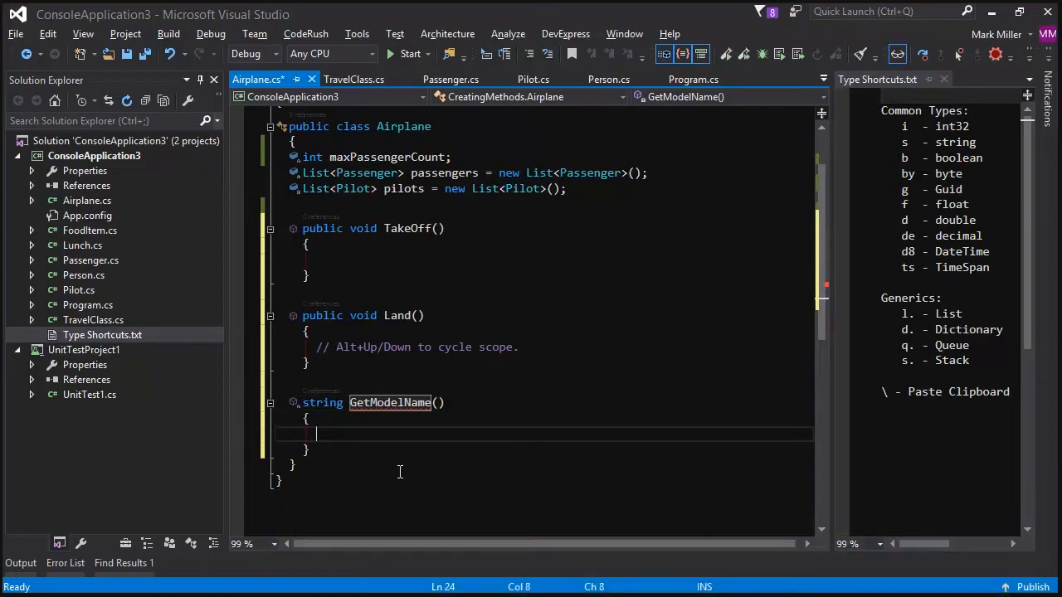
type("r")
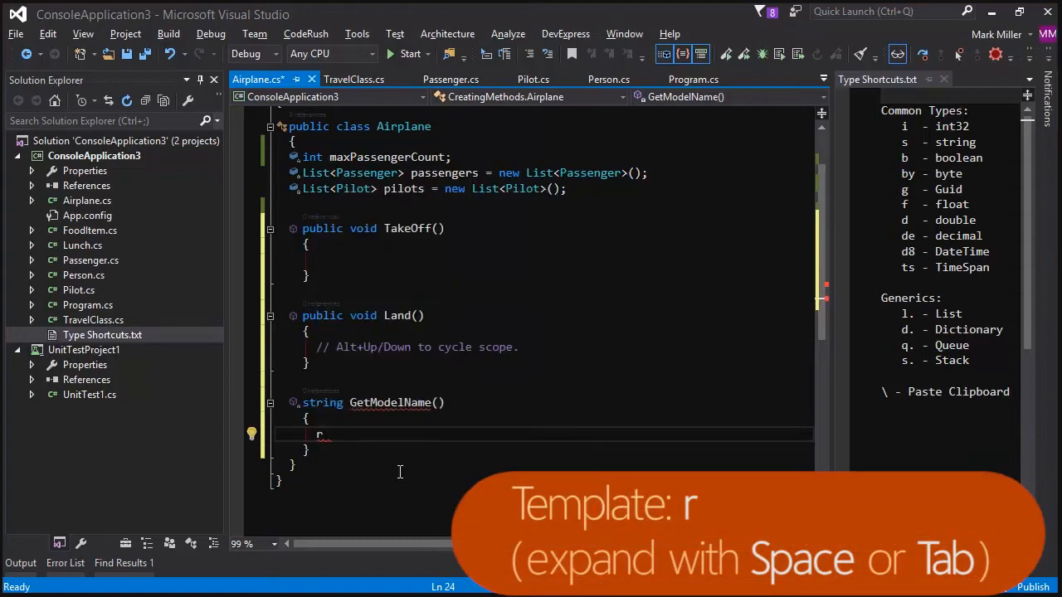
Expand r into 'return string.Empty;' inside GetModelName.
key("Tab")
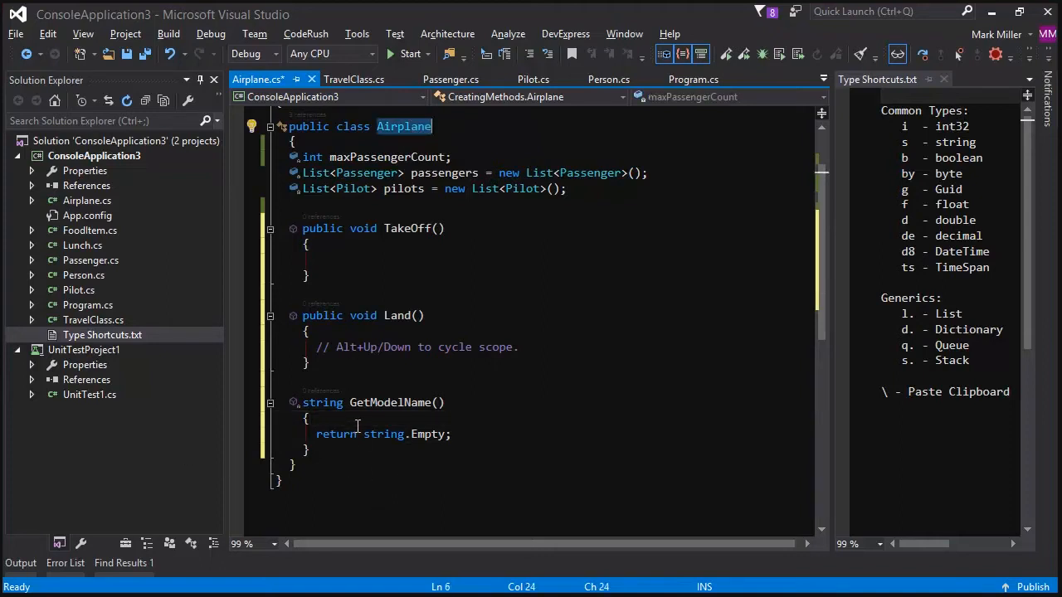
left_click(357, 418)
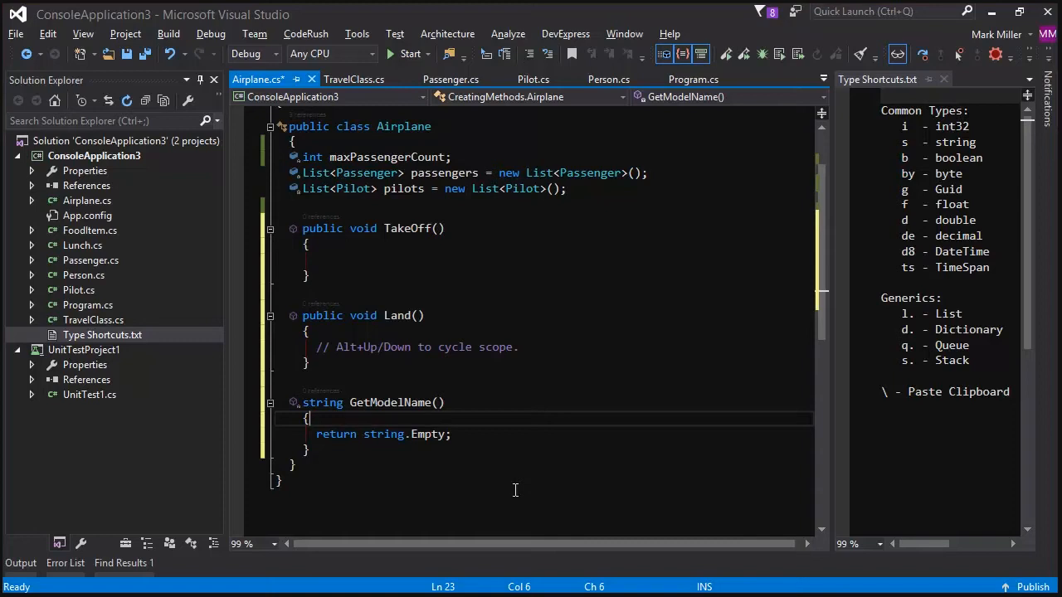
Set GetModelName's visibility to protected and type v before its return type.
key("alt+Up")
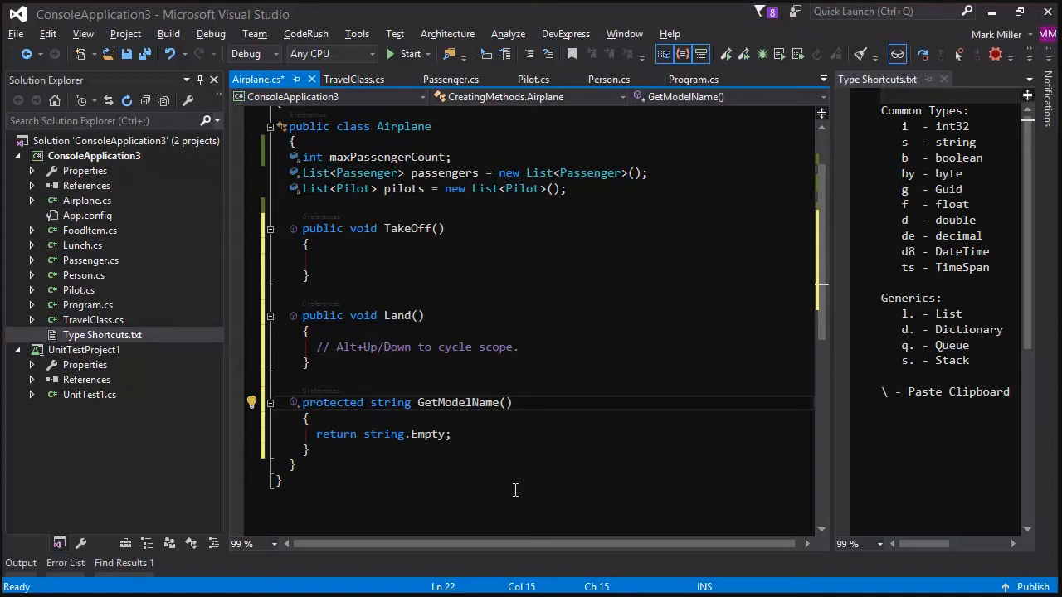
type("v")
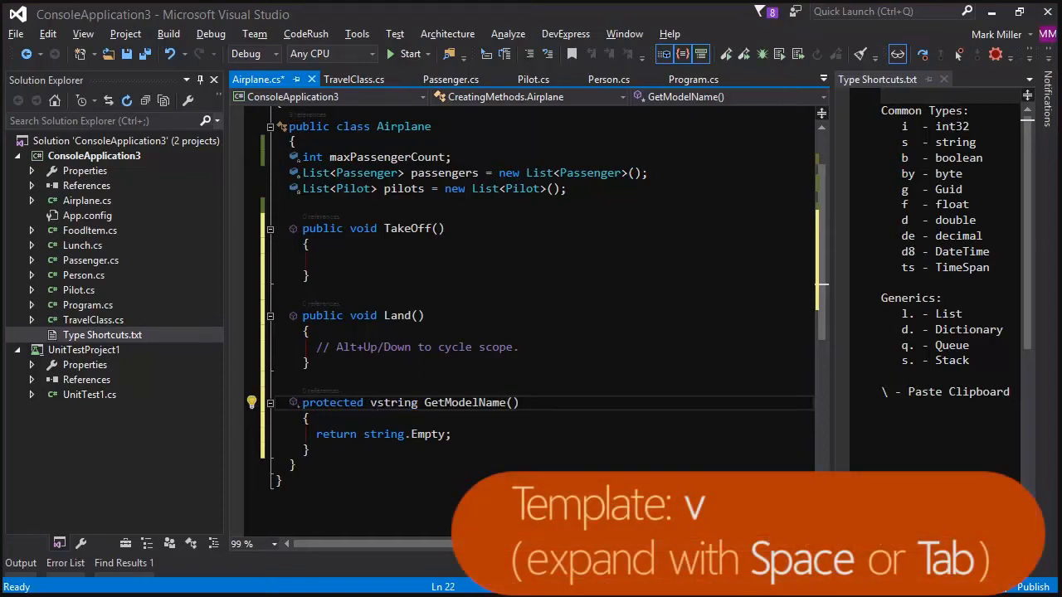
Add the virtual keyword to GetModelName and type ms on a new line below it.
key("Tab")
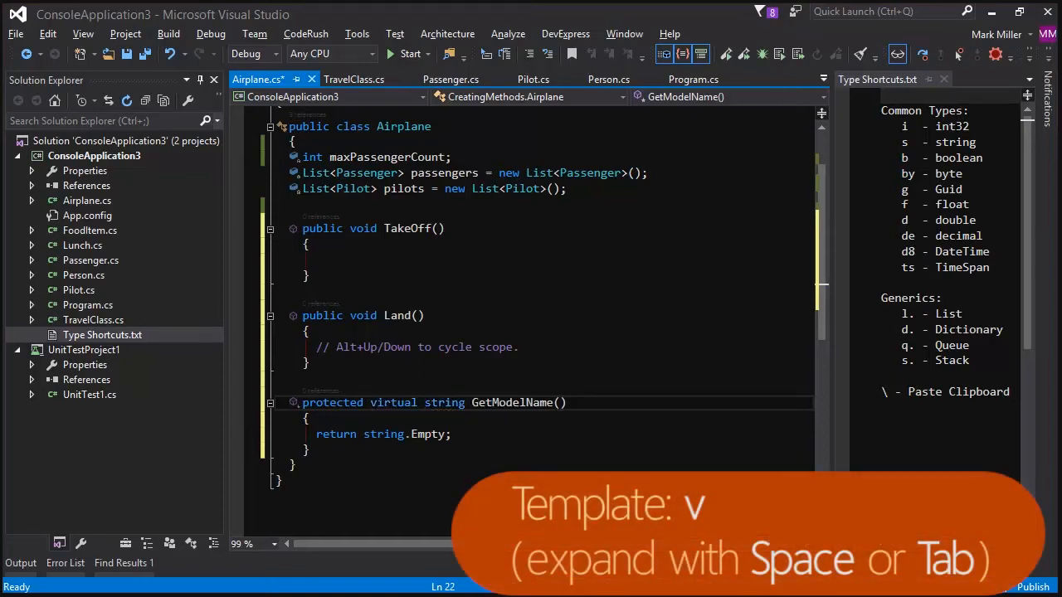
type("v")
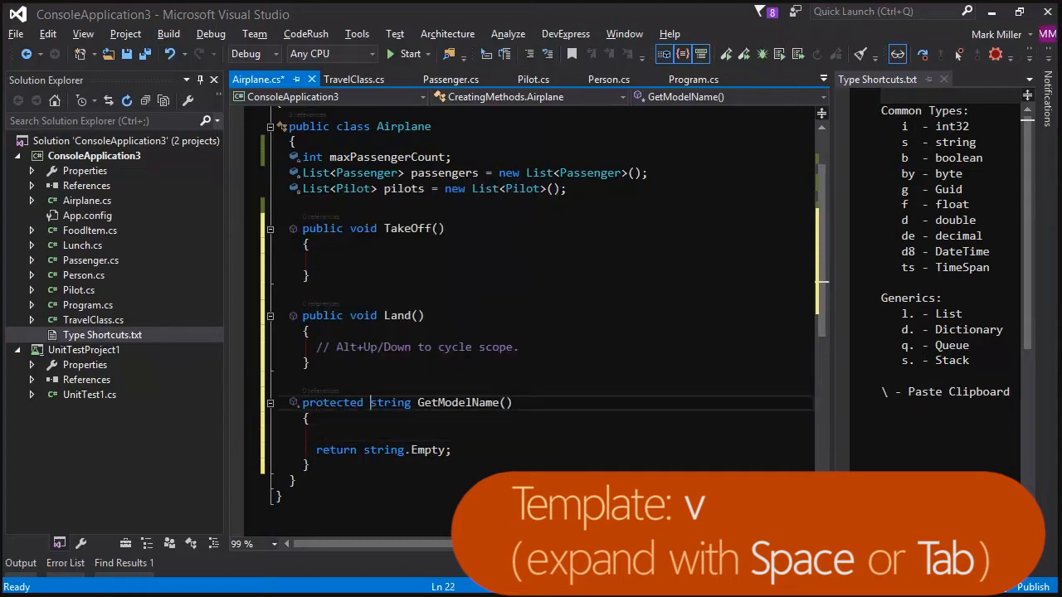
type("virtual")
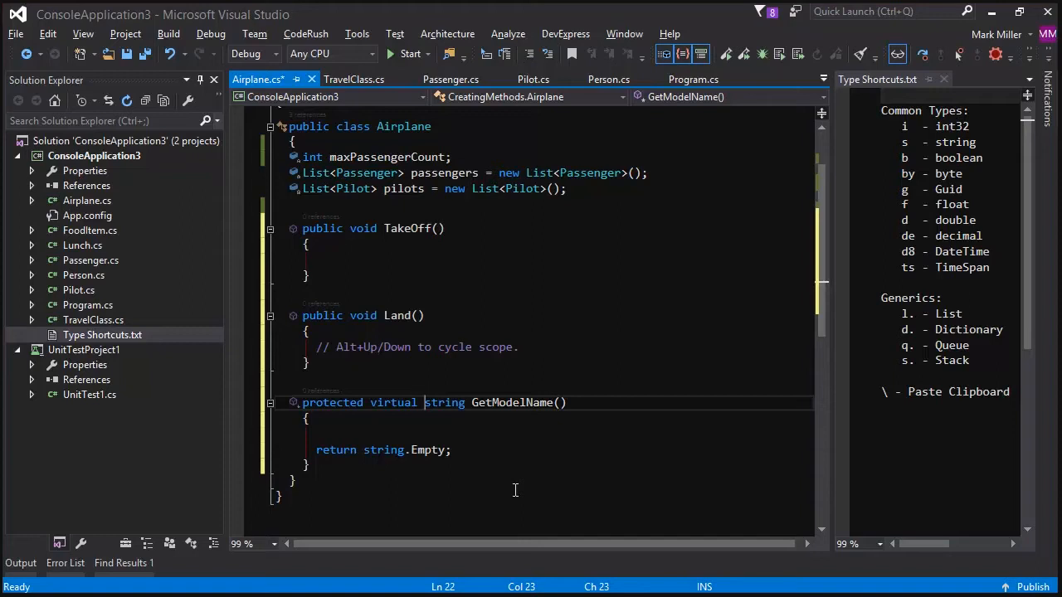
left_click(307, 419)
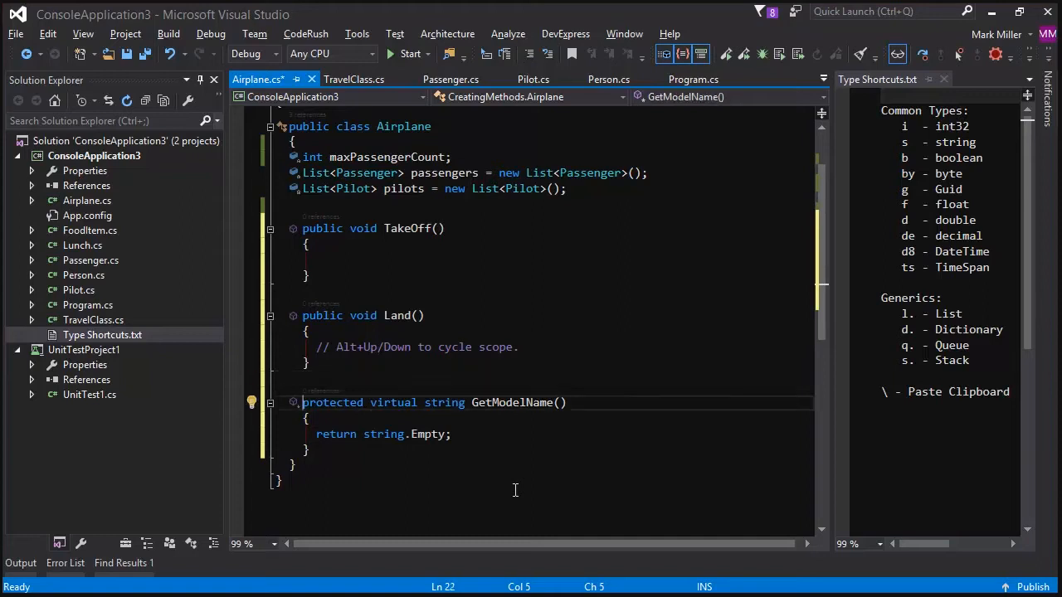
triple_click(382, 434)
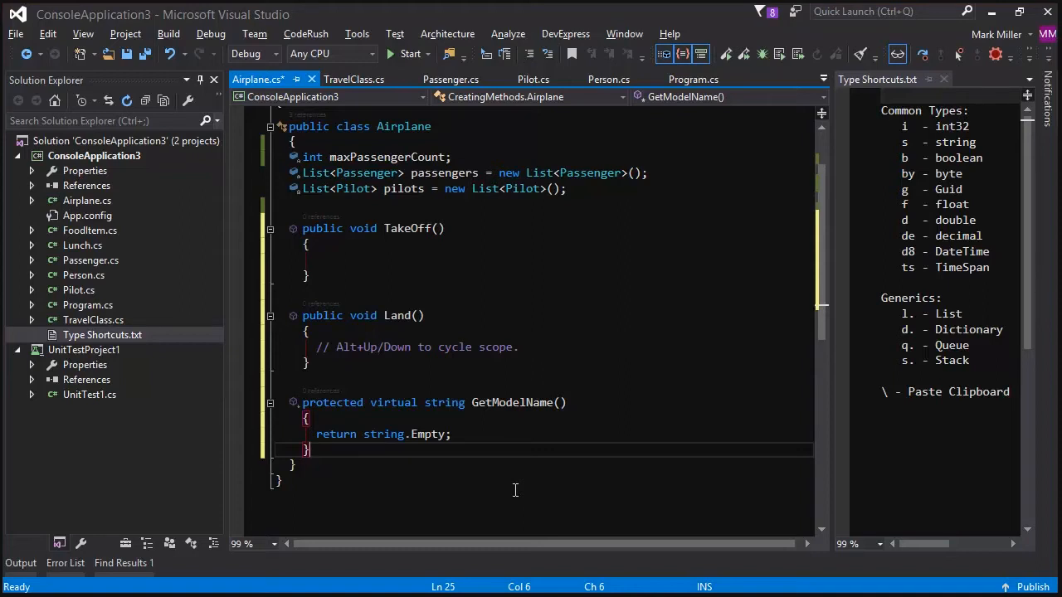
type("ms")
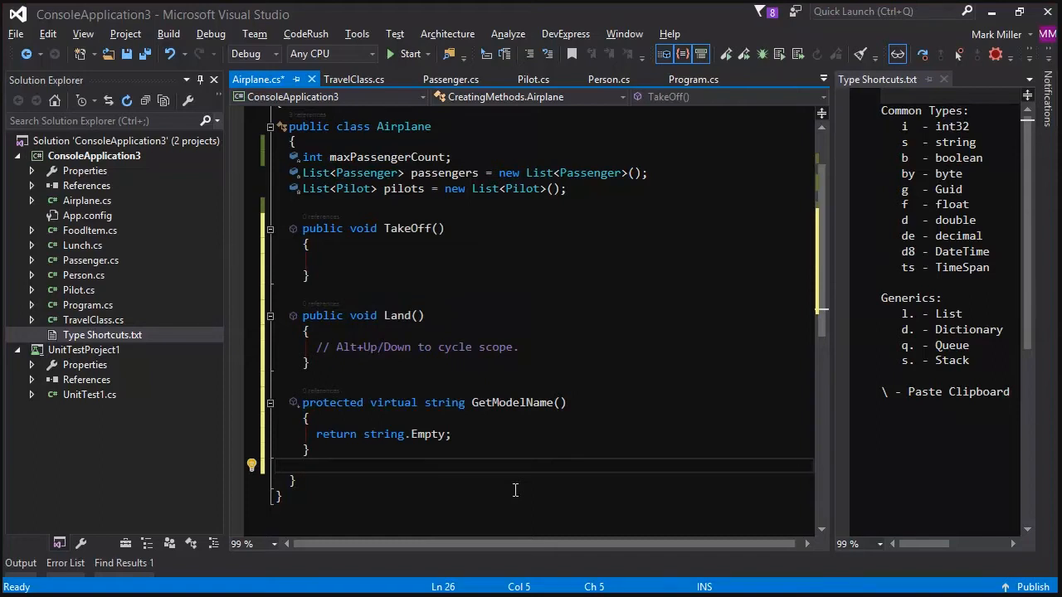
Create a public int GetPassengerCount method whose return statement uses the passengers list.
type("m")
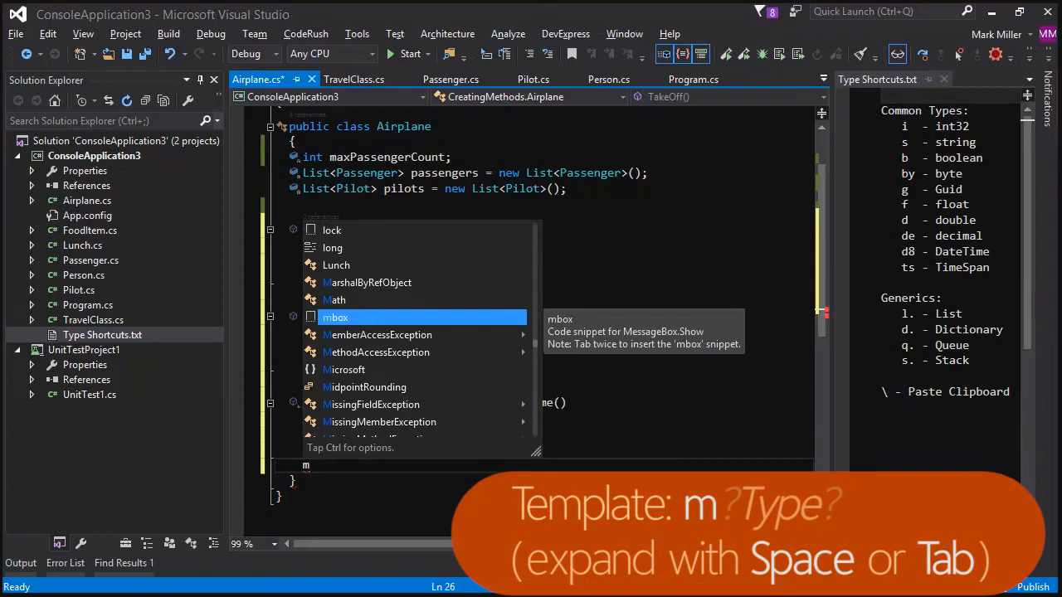
type("int GetPasse(")
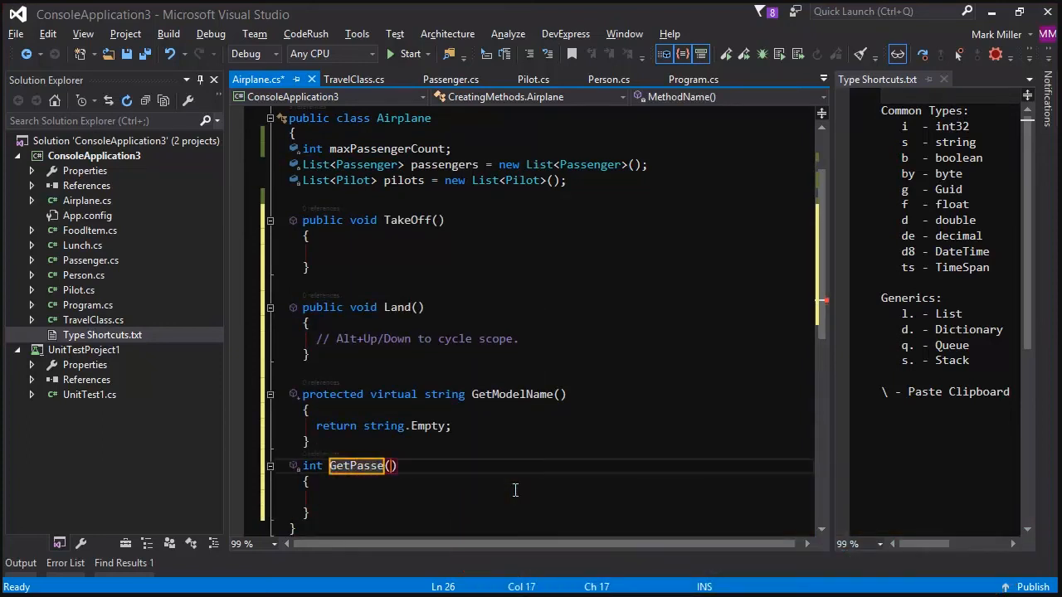
type("ngerCount")
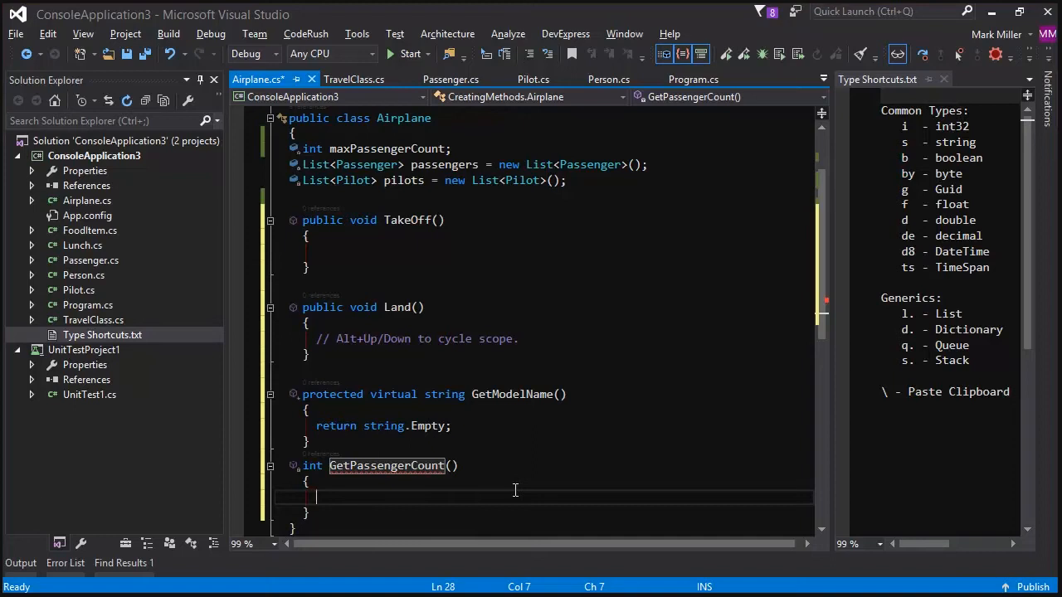
type("return 0;")
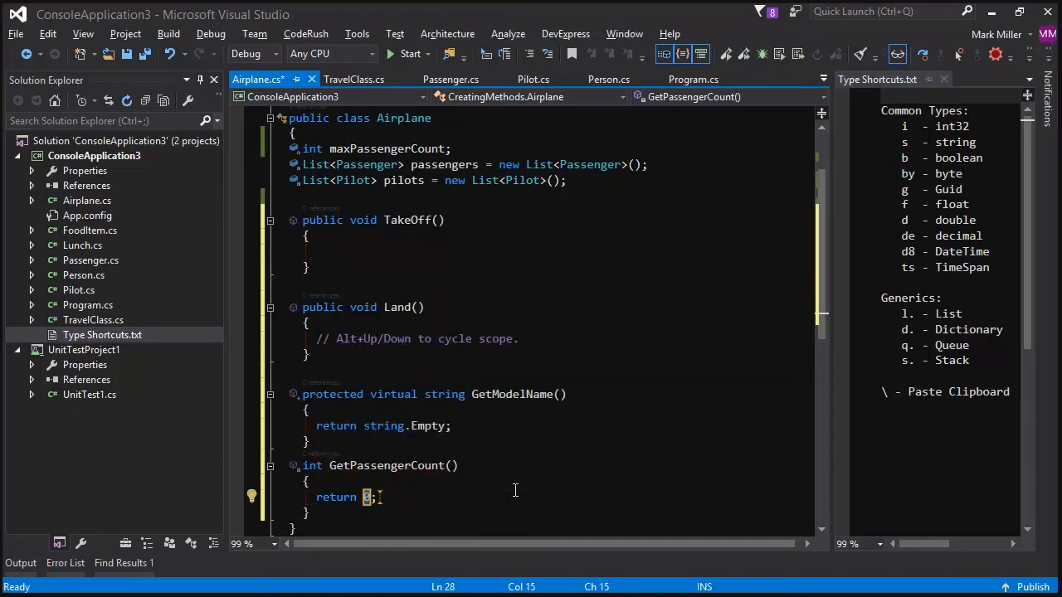
type("passengers")
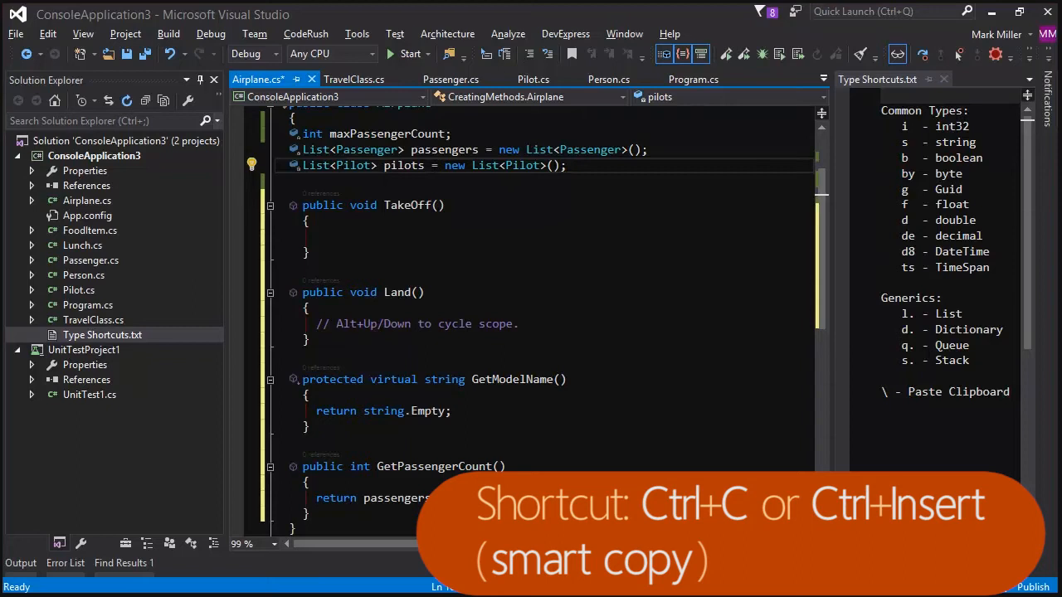
Insert an empty void AddPilot(Pilot pilot) method above TakeOff using CodeRush templates.
double_click(352, 165)
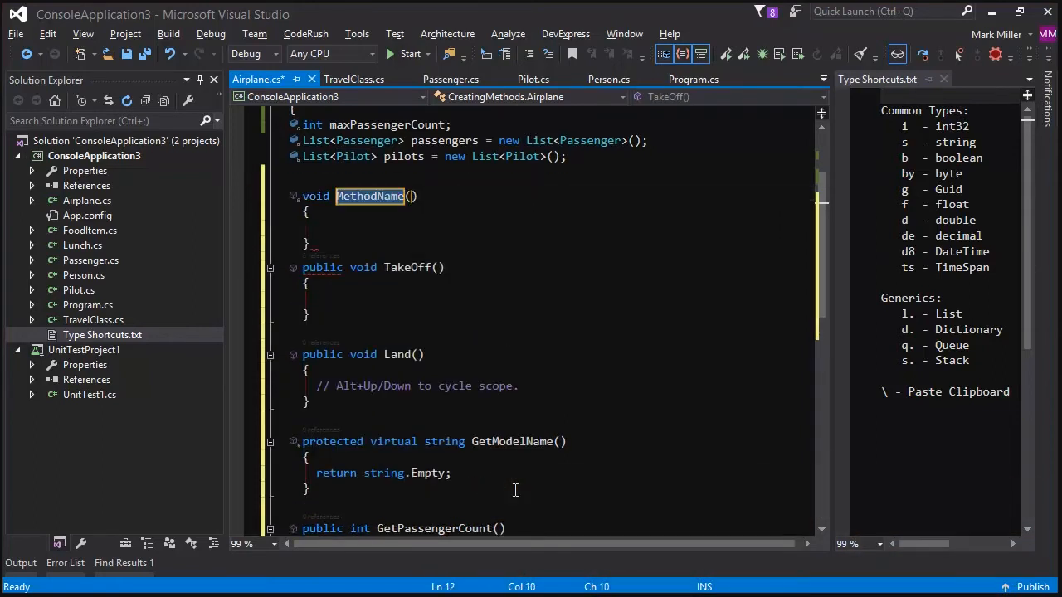
type("AddPilot(")
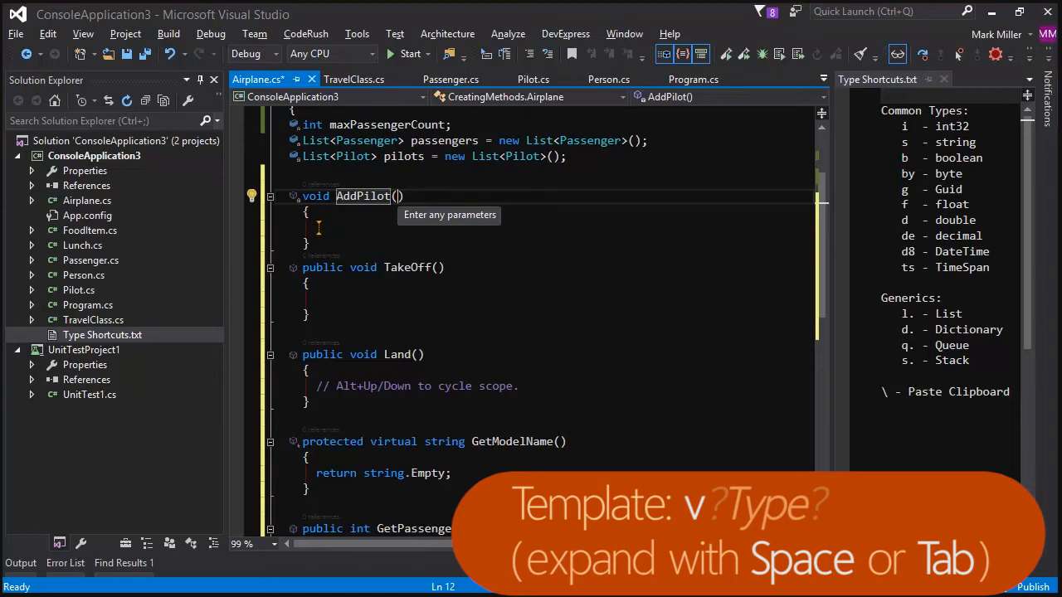
type("v")
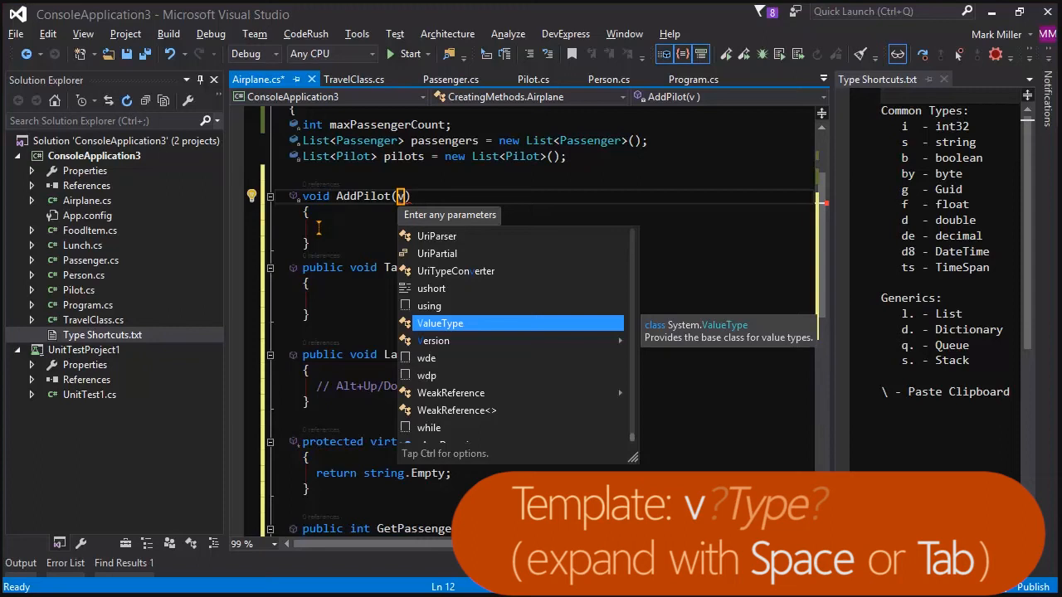
mouse_move(800, 295)
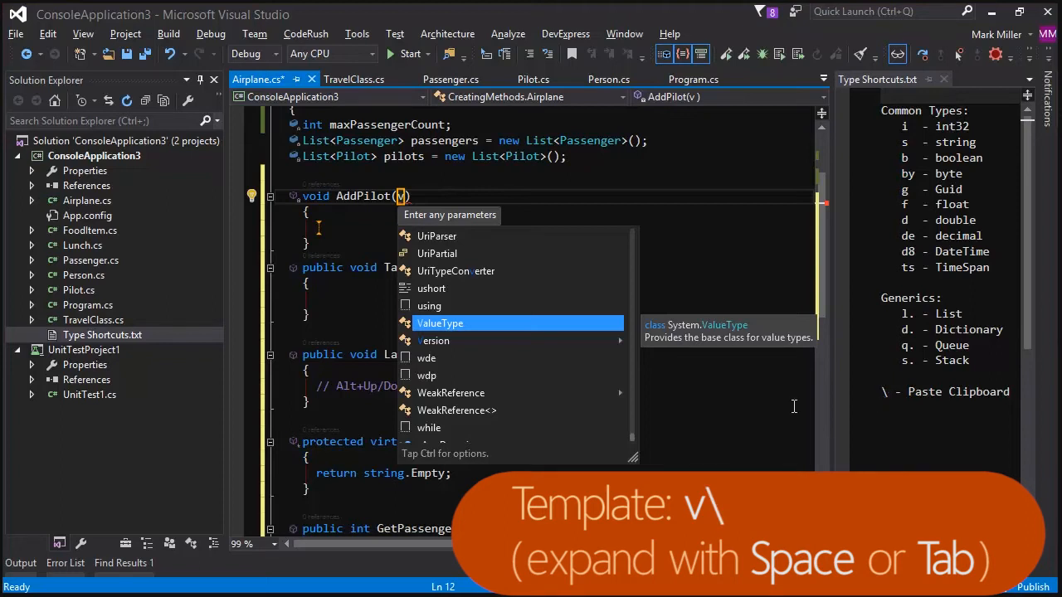
key("Tab")
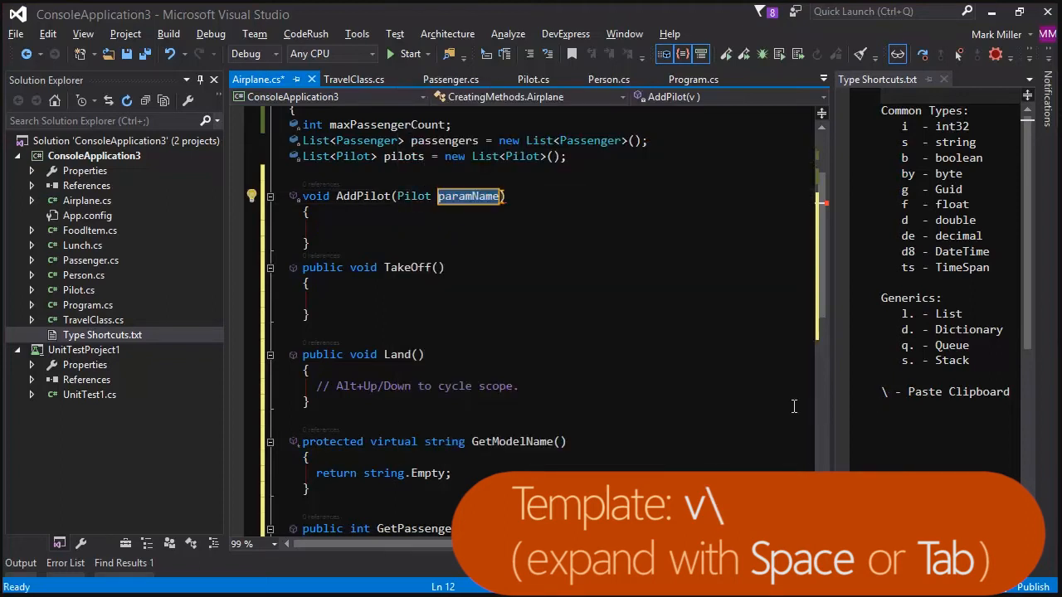
type("pilot")
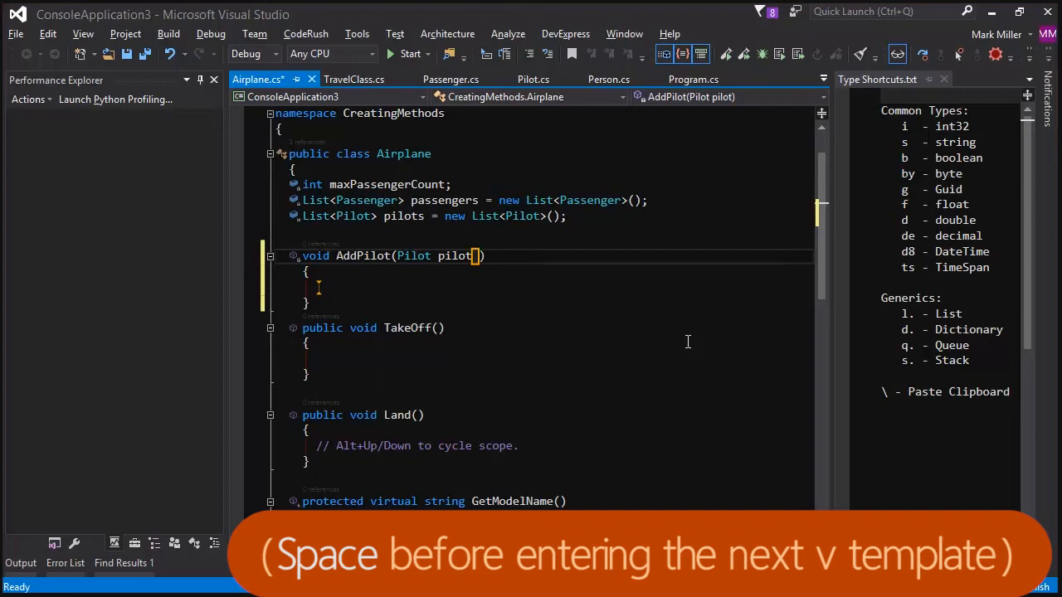
Add a Guid id parameter to public AddPilot and start a // comment in its body.
type("v")
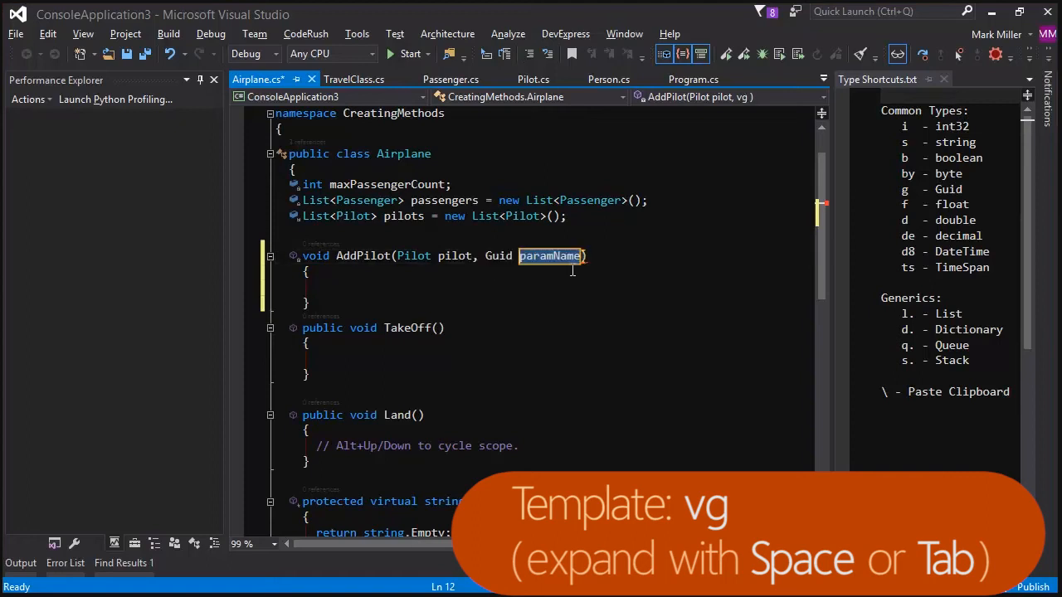
type("gu")
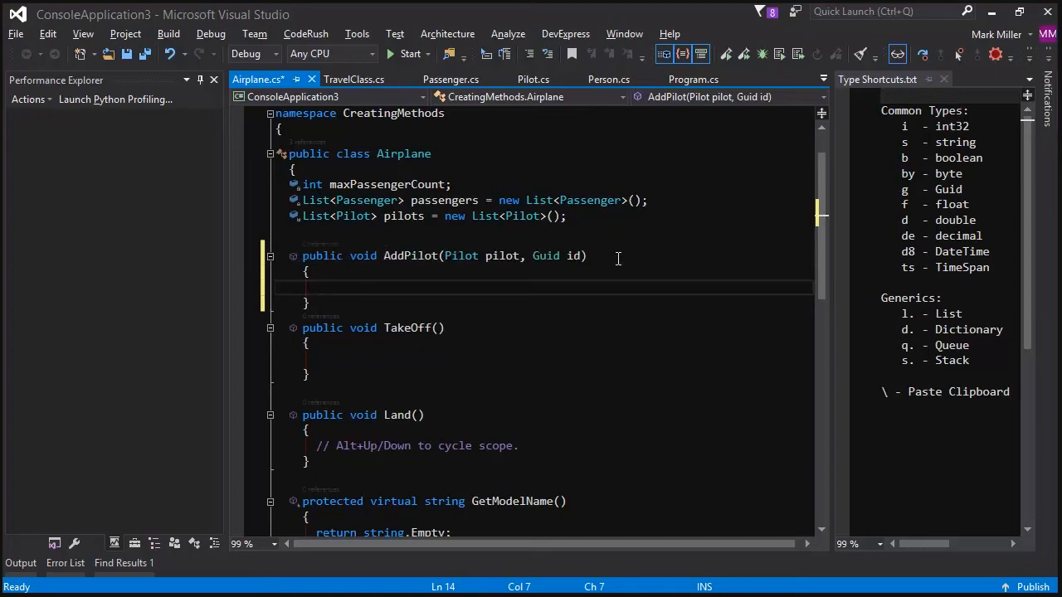
type("//")
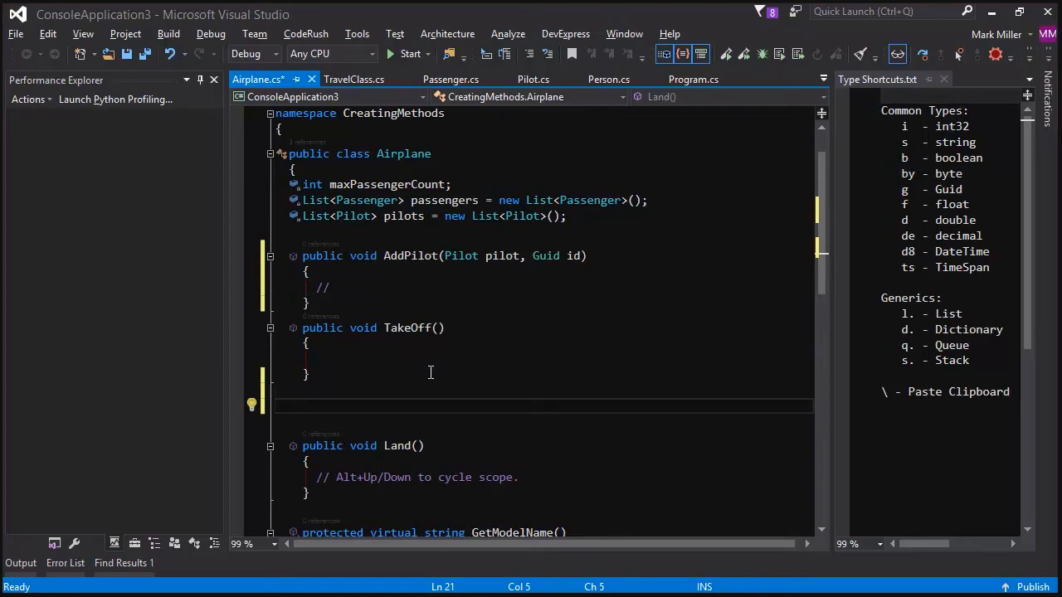
Create a bool IsFlying method after TakeOff, trying the rt/rf return templates in its body.
type("m")
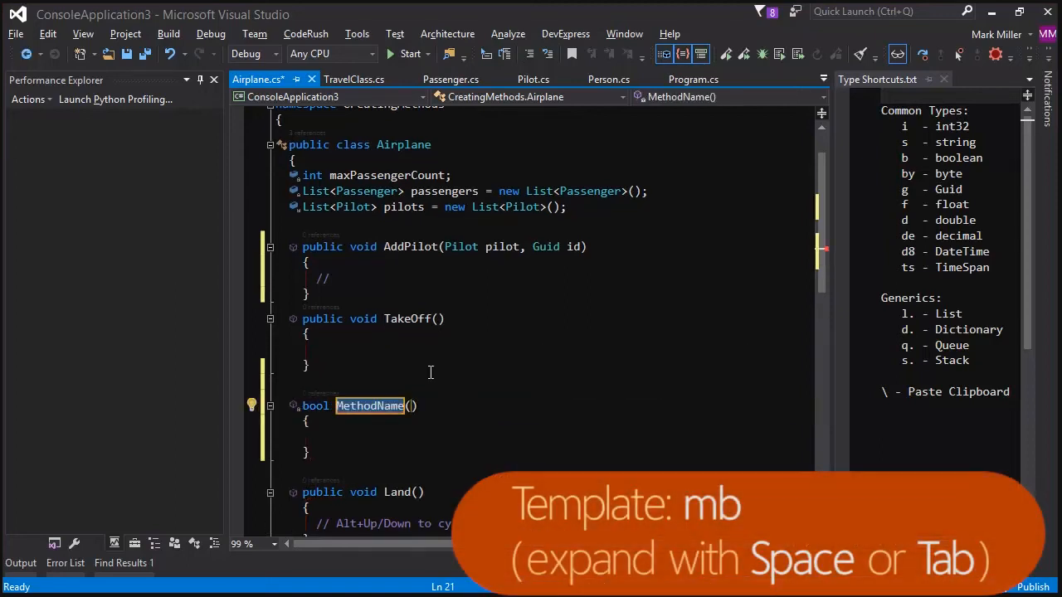
type("IsFlying(")
left_click(544, 436)
type("return true;")
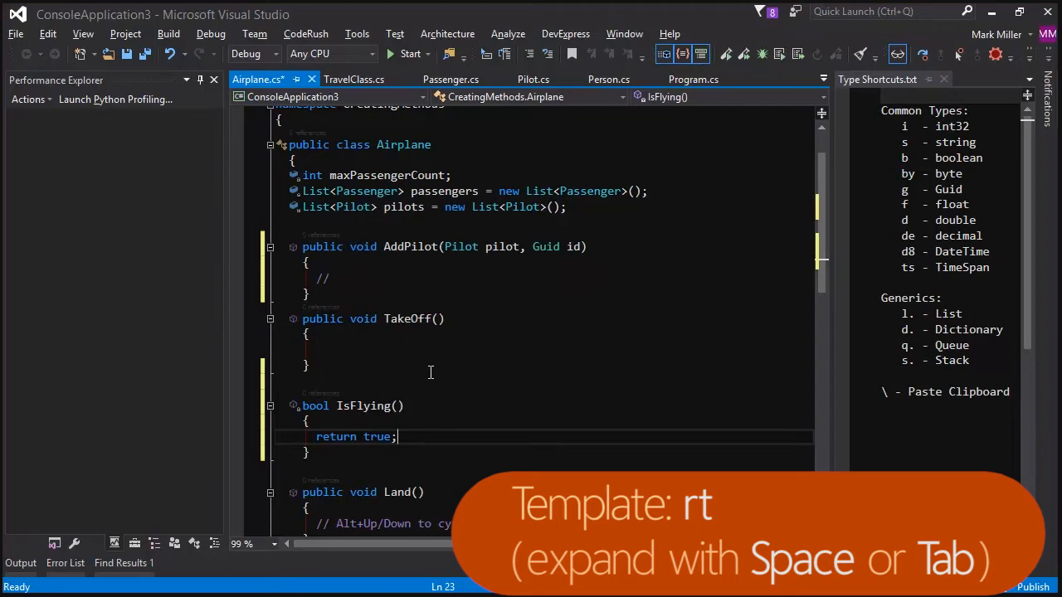
type("f")
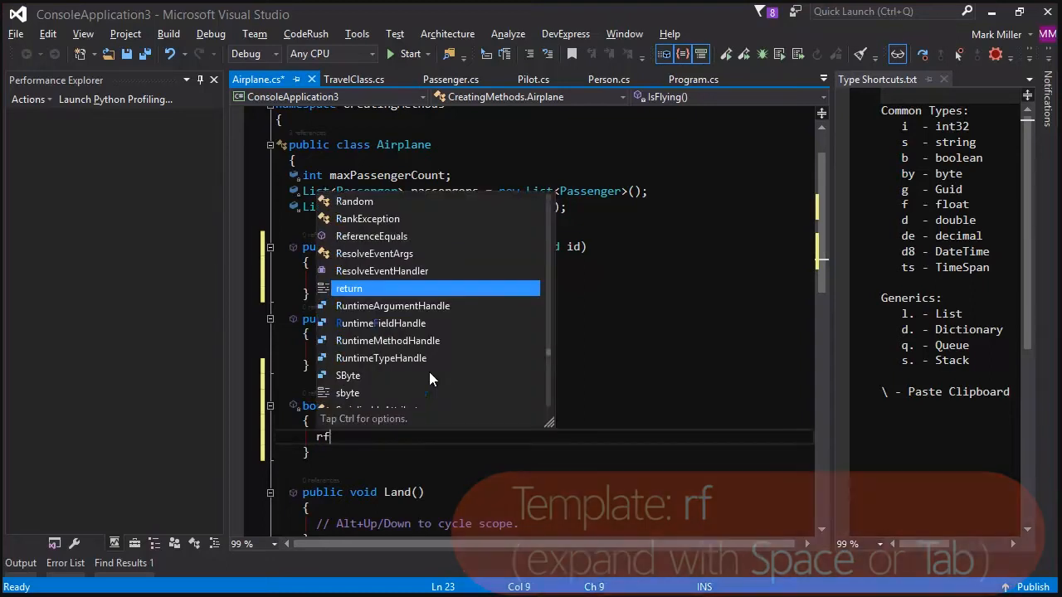
key("Tab")
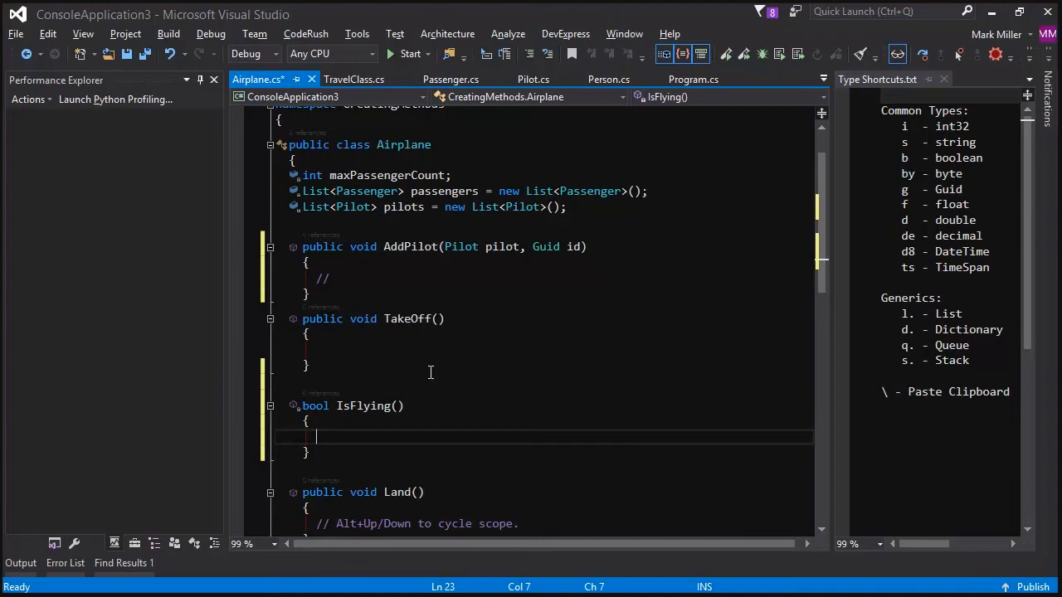
type("rn")
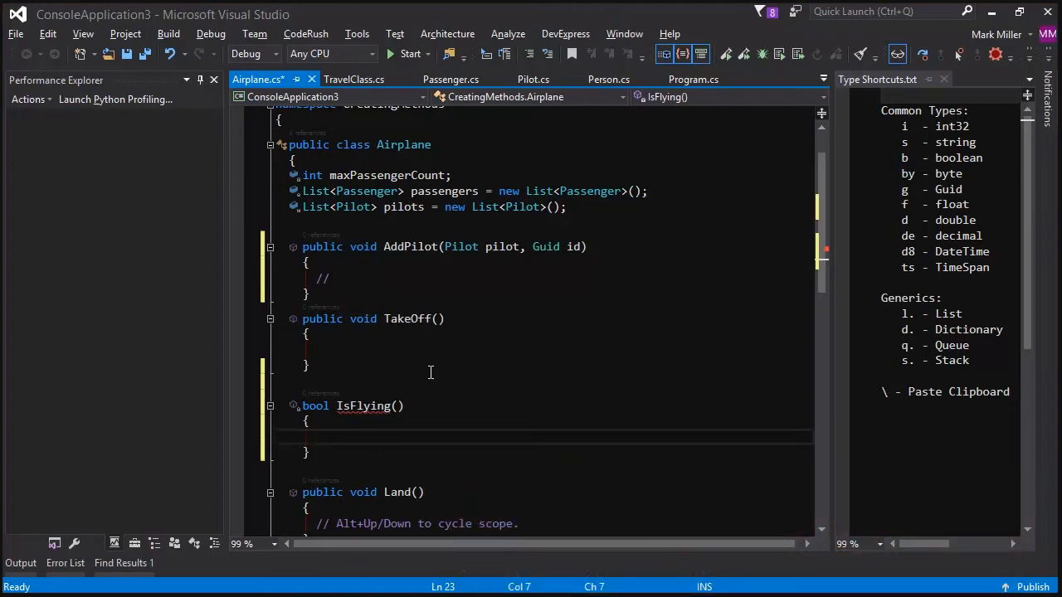
type("rse")
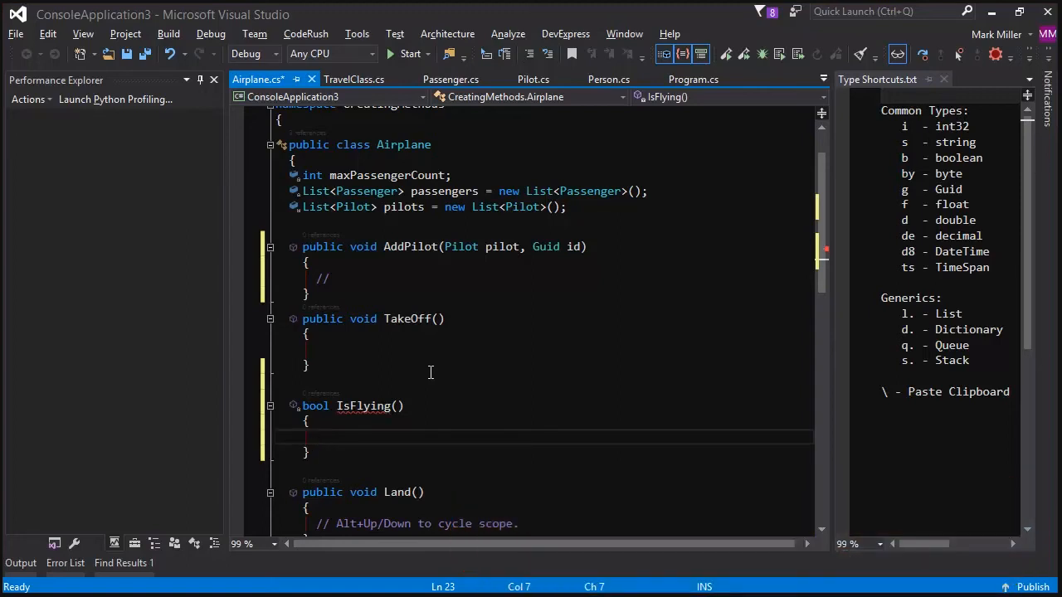
left_click(317, 437)
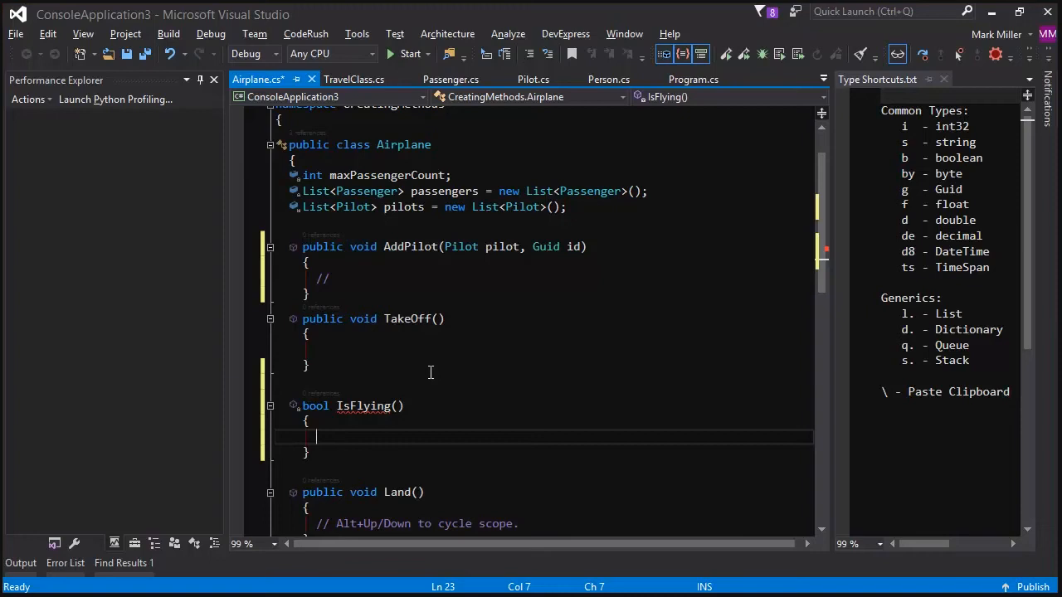
type("rt")
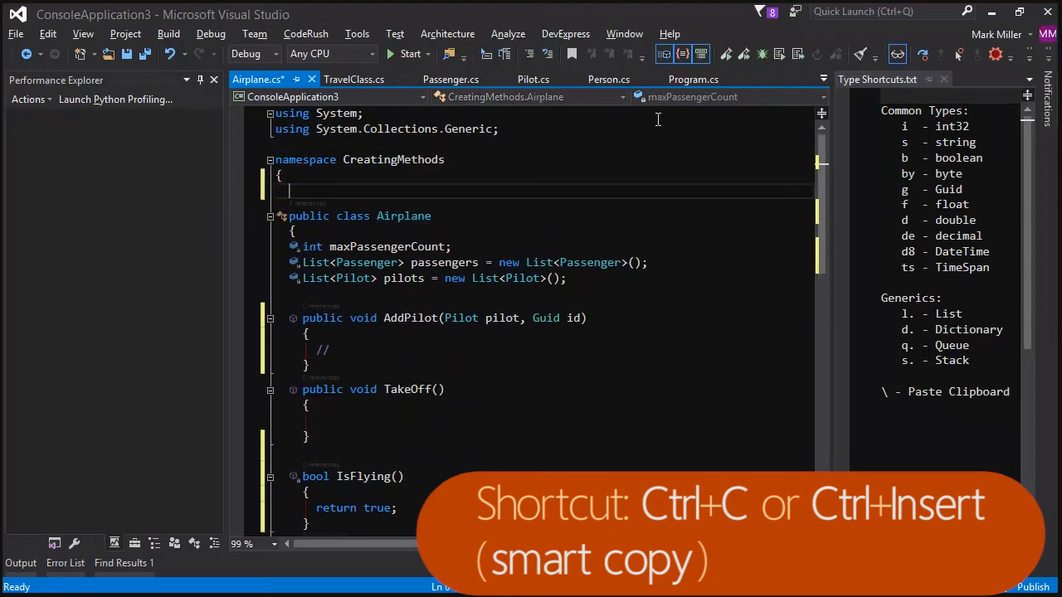
Create class C130 : Airplane with a constructor and a GetModelName override returning "C130".
type("c\\")
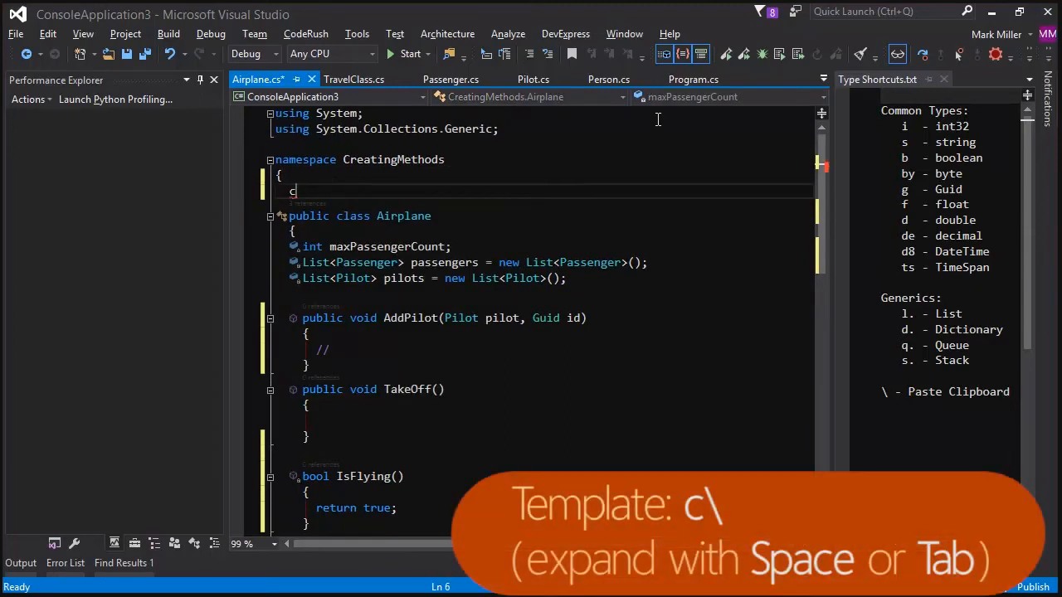
type("\\")
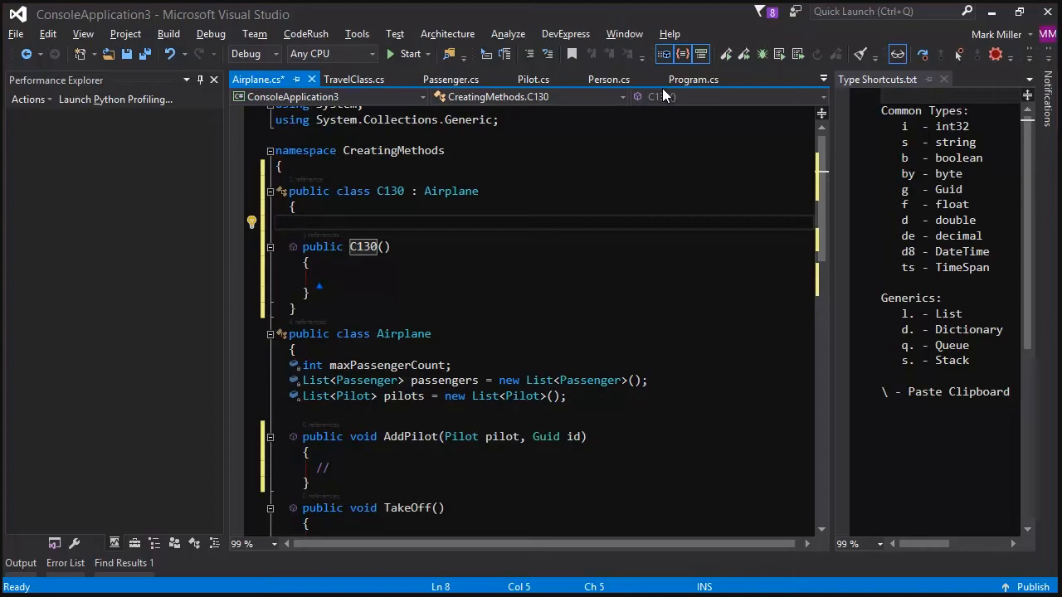
type("t")
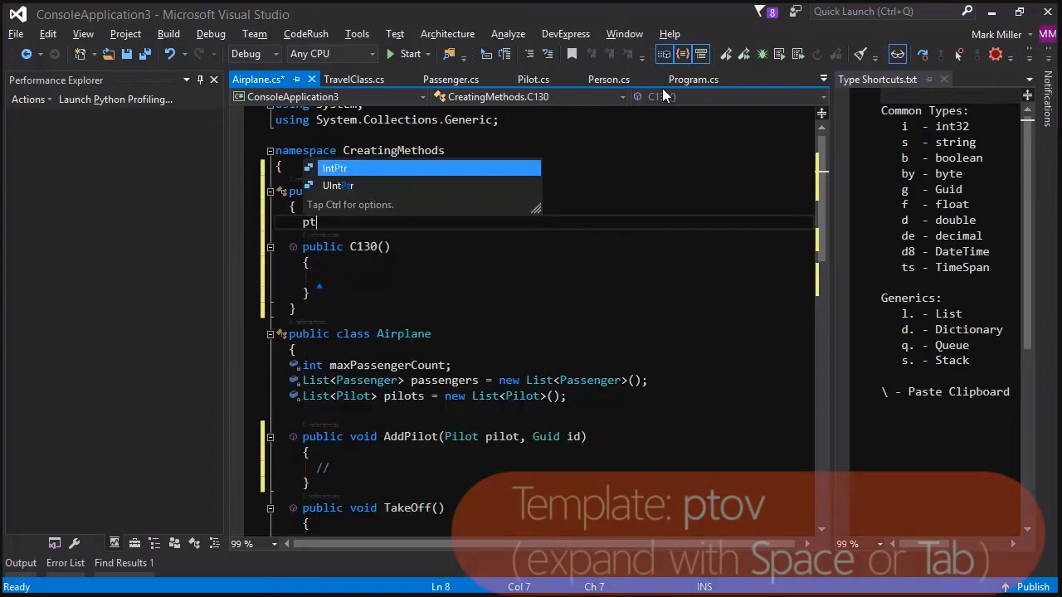
type("ov")
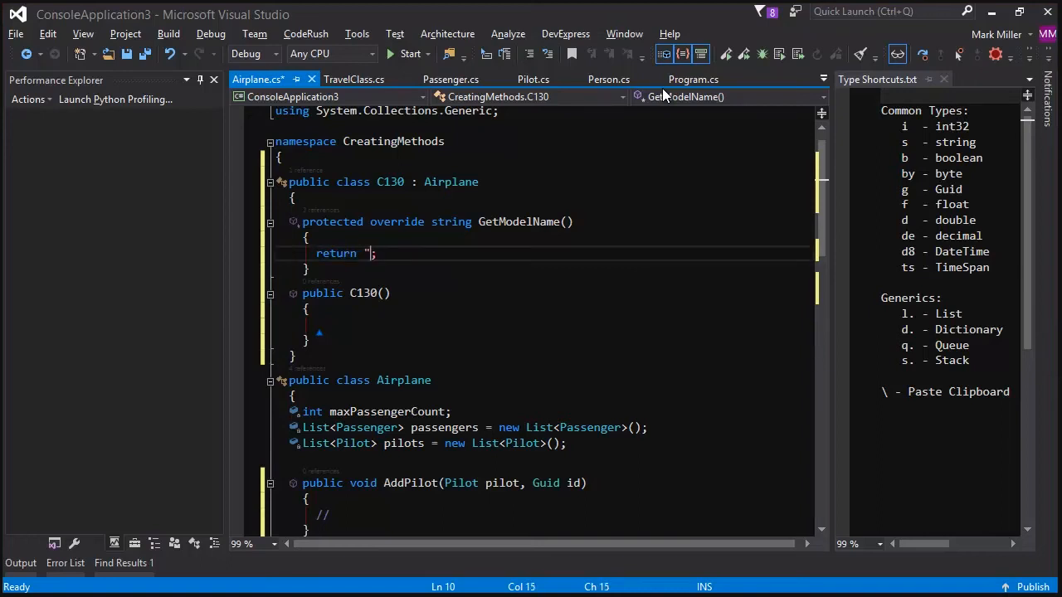
type("C130")
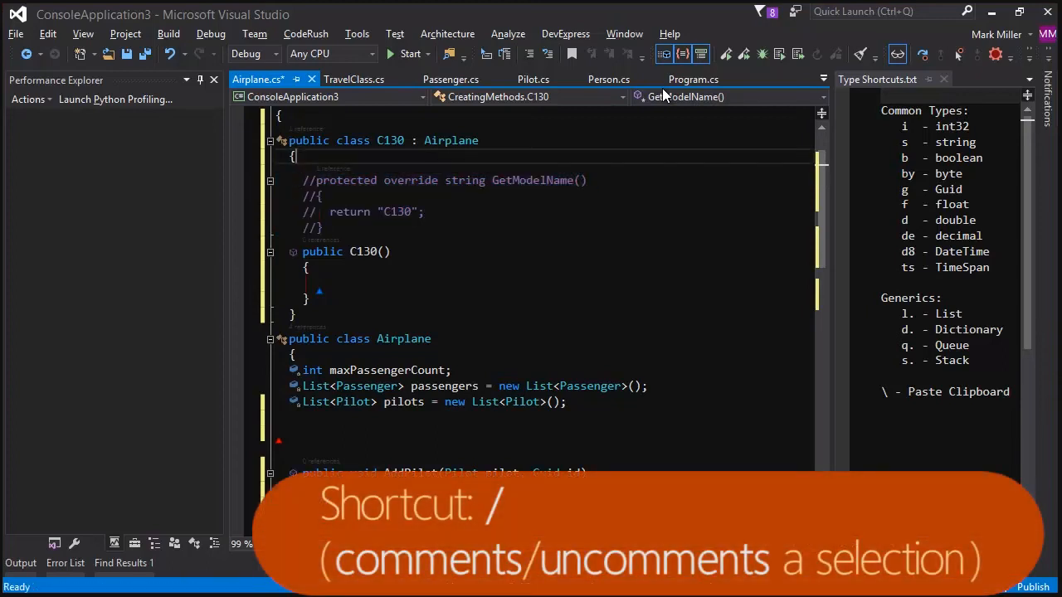
Re-create C130's protected GetModelName override with the ov template.
type("protected")
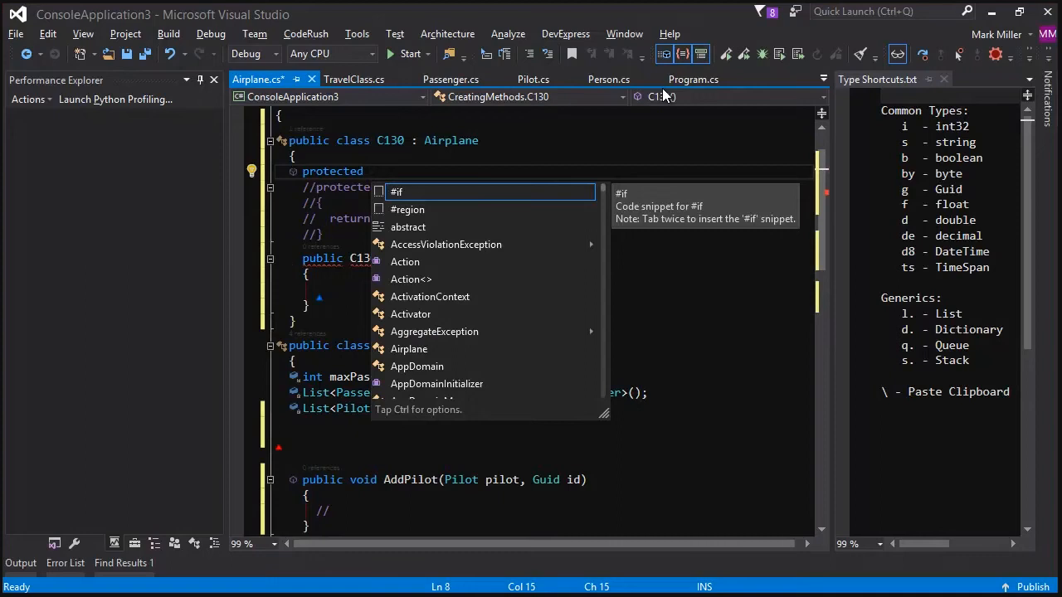
type("override")
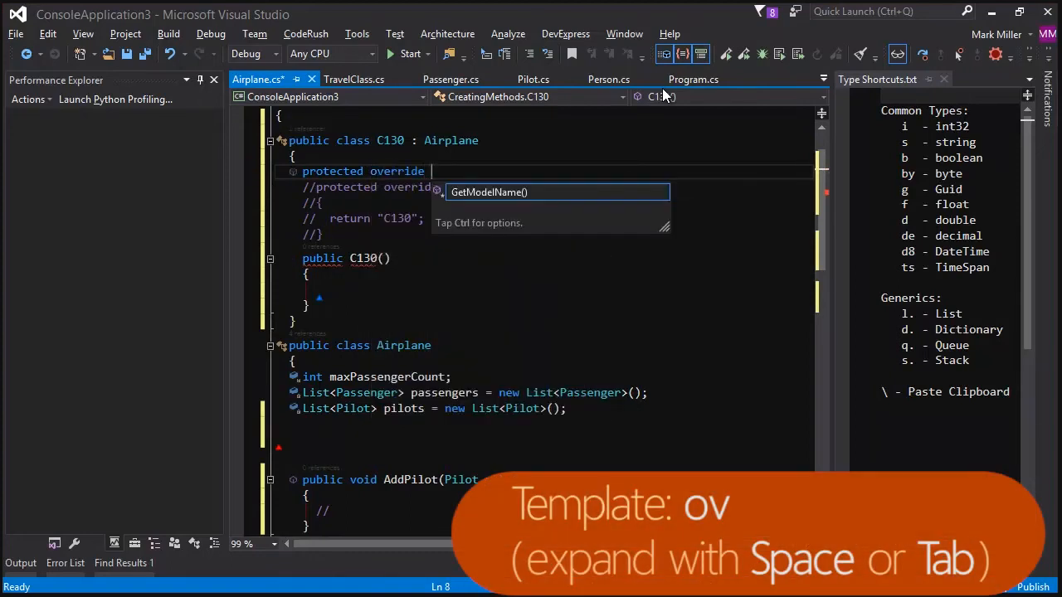
key("Tab")
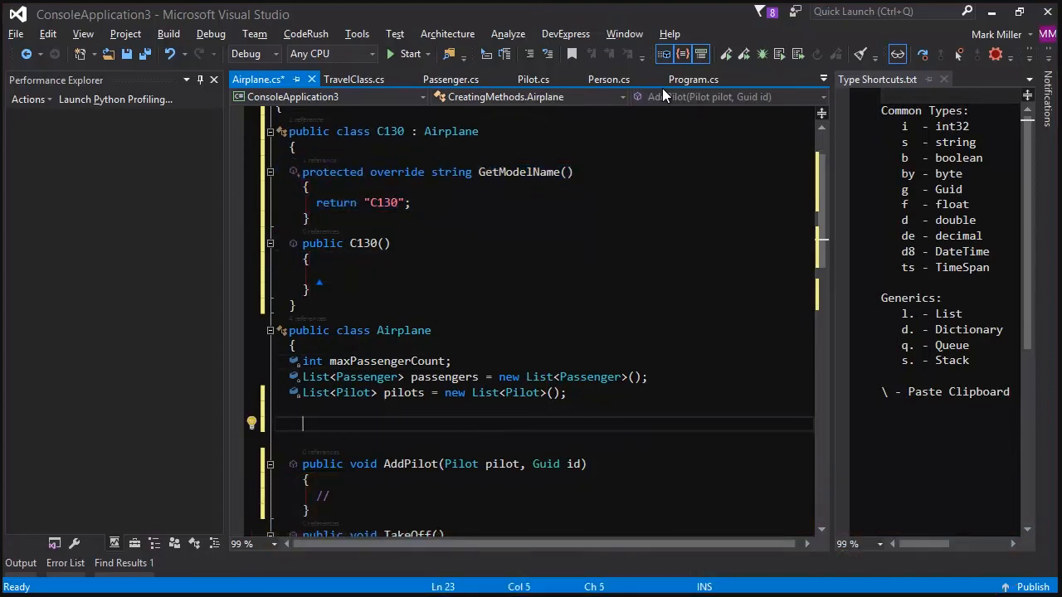
Generate an Airplane constructor for maxPassengerCount and add a bool isGrounded field.
type("cc")
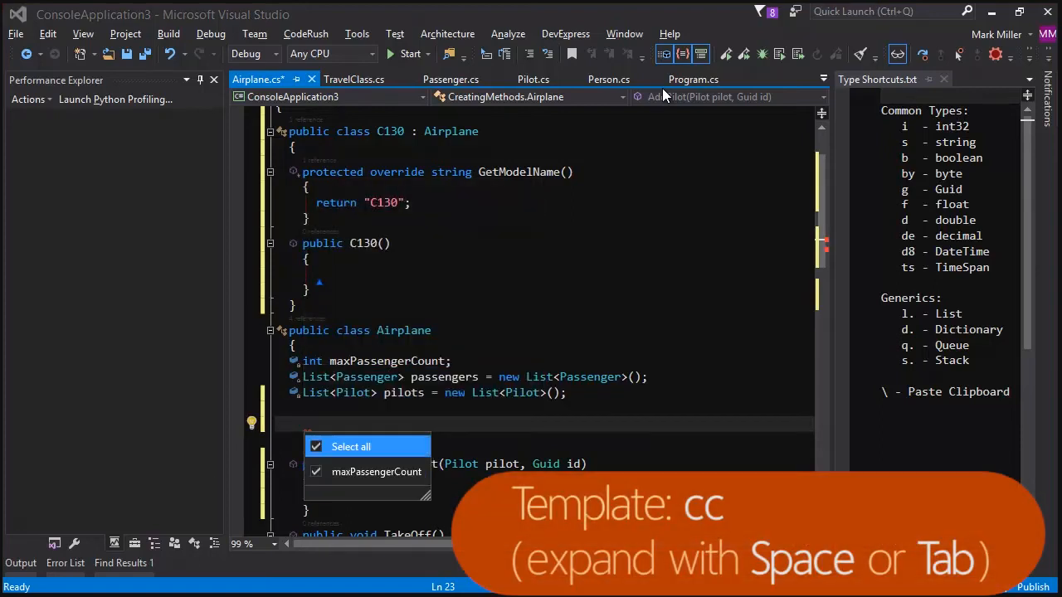
mouse_move(429, 478)
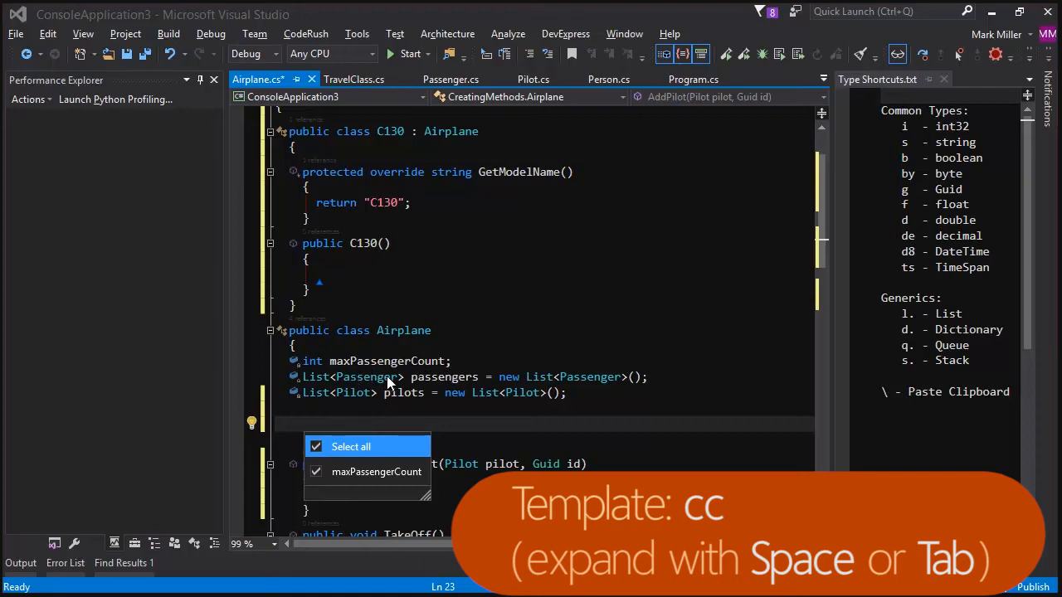
mouse_move(570, 257)
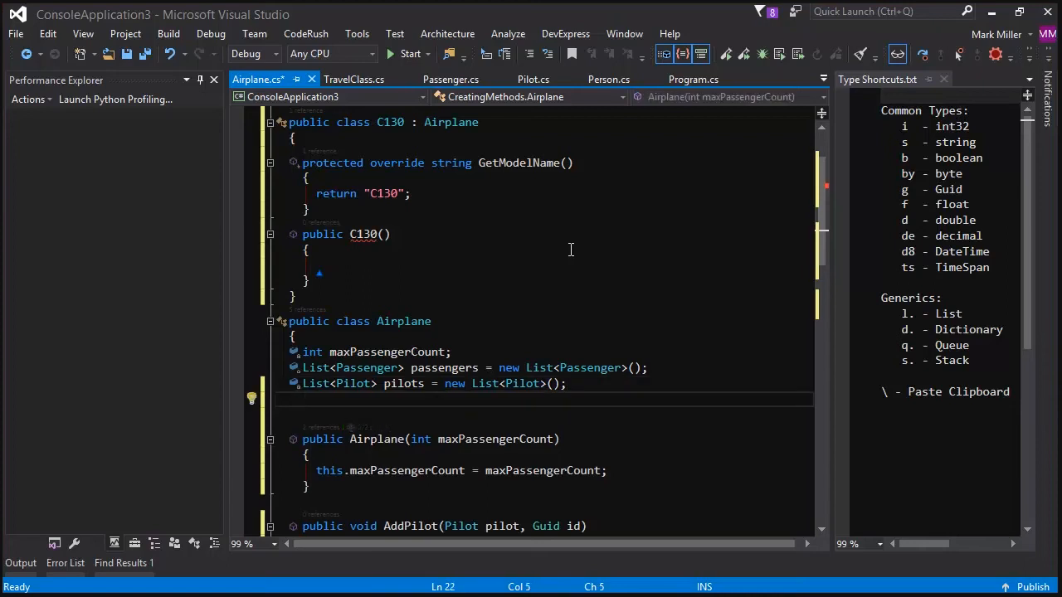
type("bool isGrounded;")
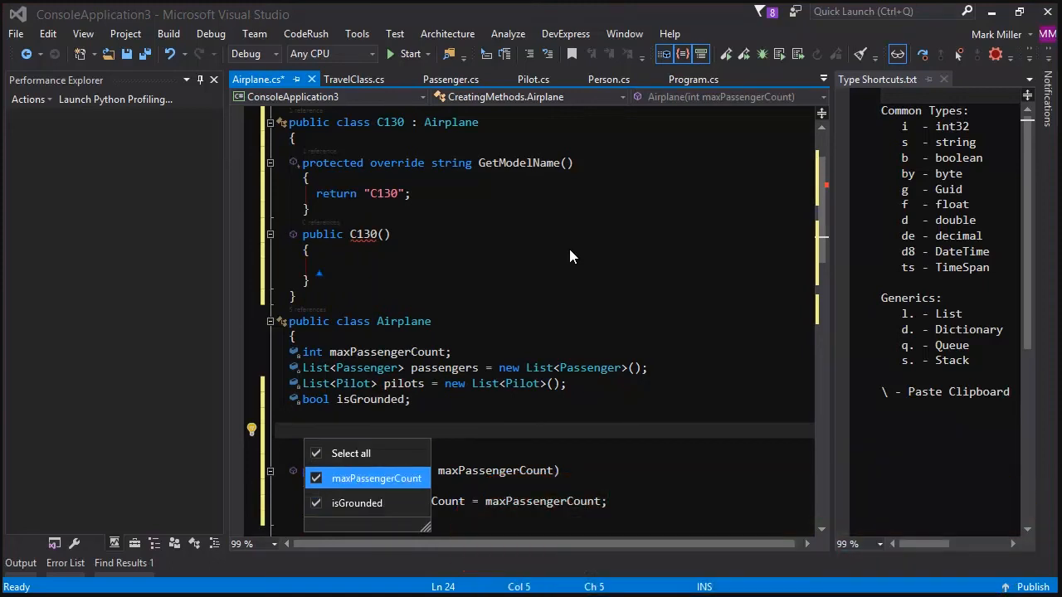
Generate constructors setting maxPassengerCount with isGrounded, and isGrounded alone.
key("Enter")
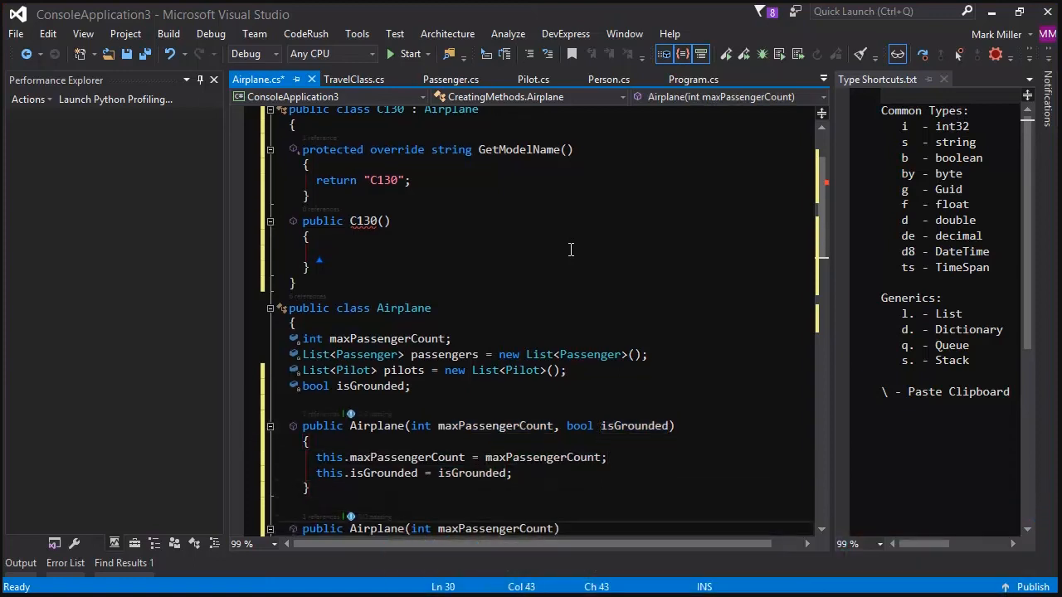
scroll("down", 3)
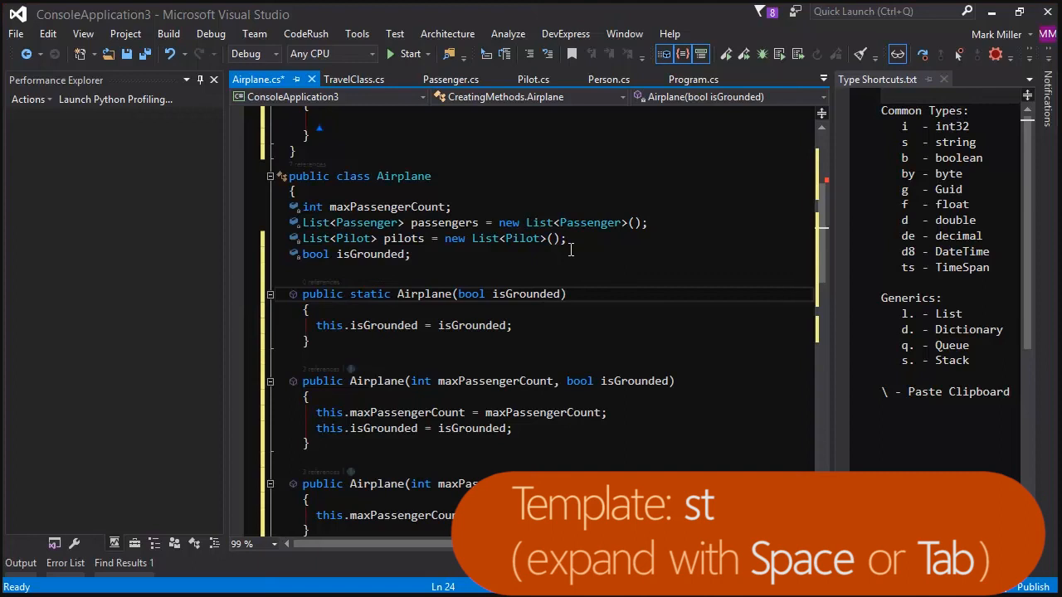
Add a static int GetTotal method, then a MyClass class with an empty constructor.
double_click(371, 293)
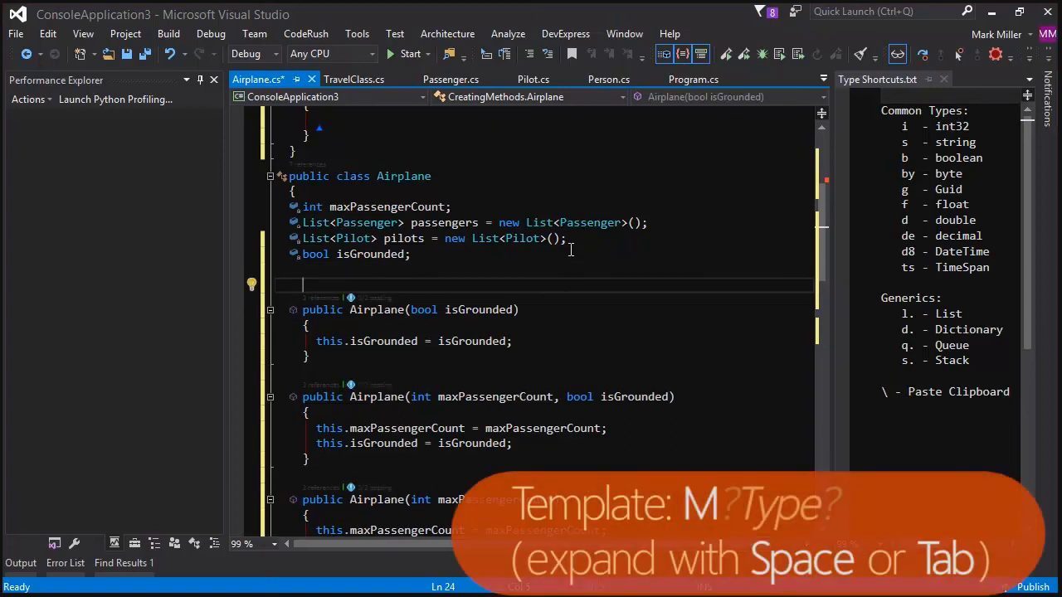
type("M")
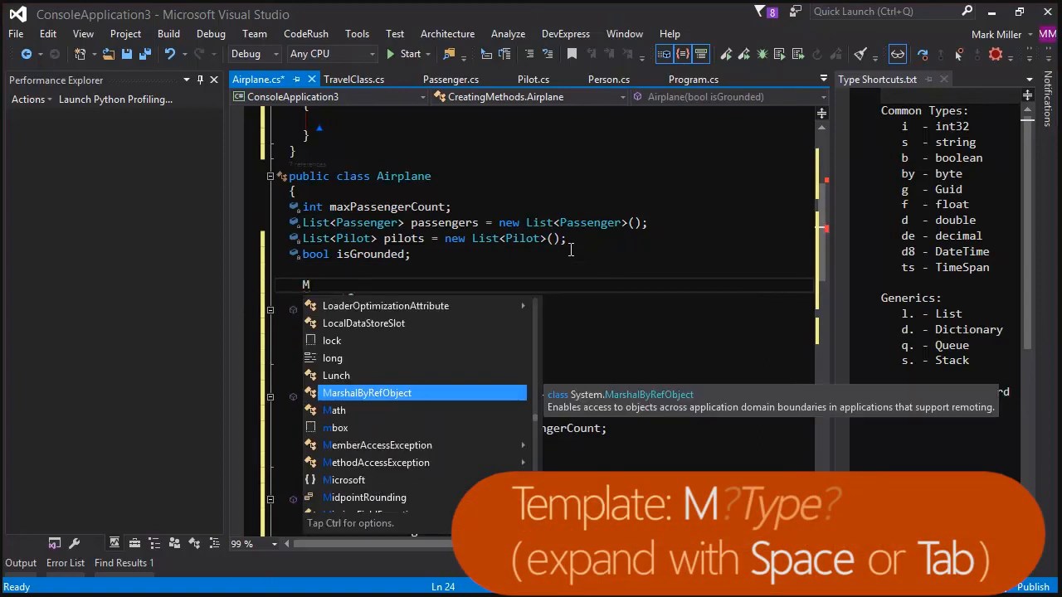
type("d")
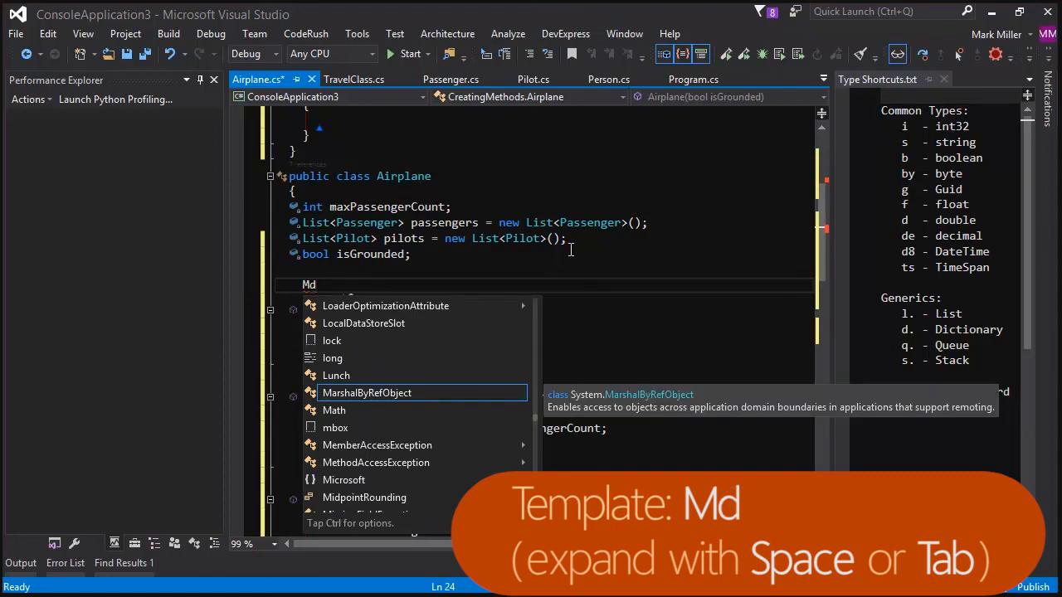
type("i")
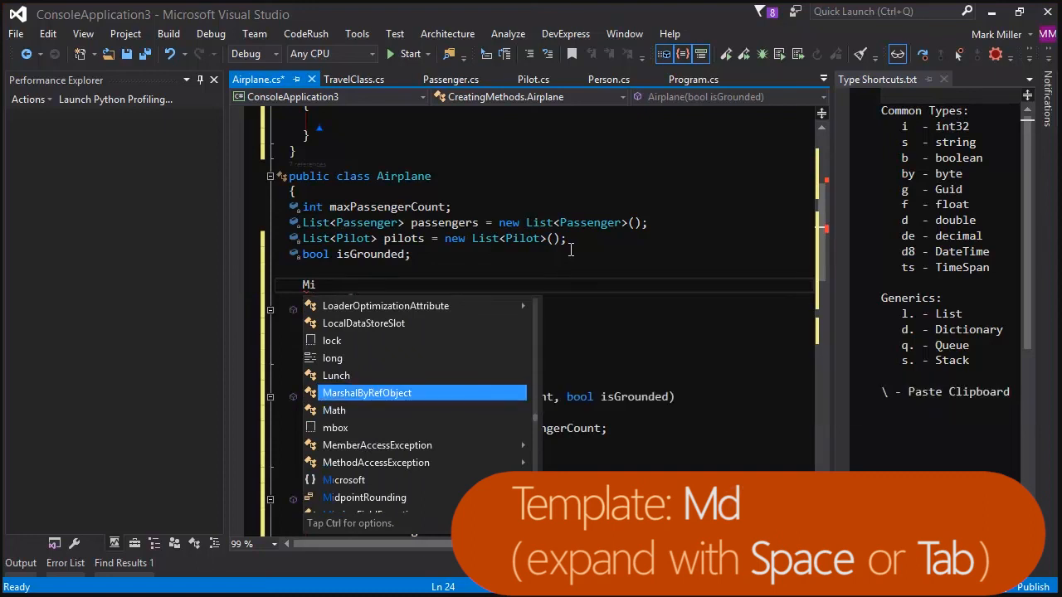
type("i")
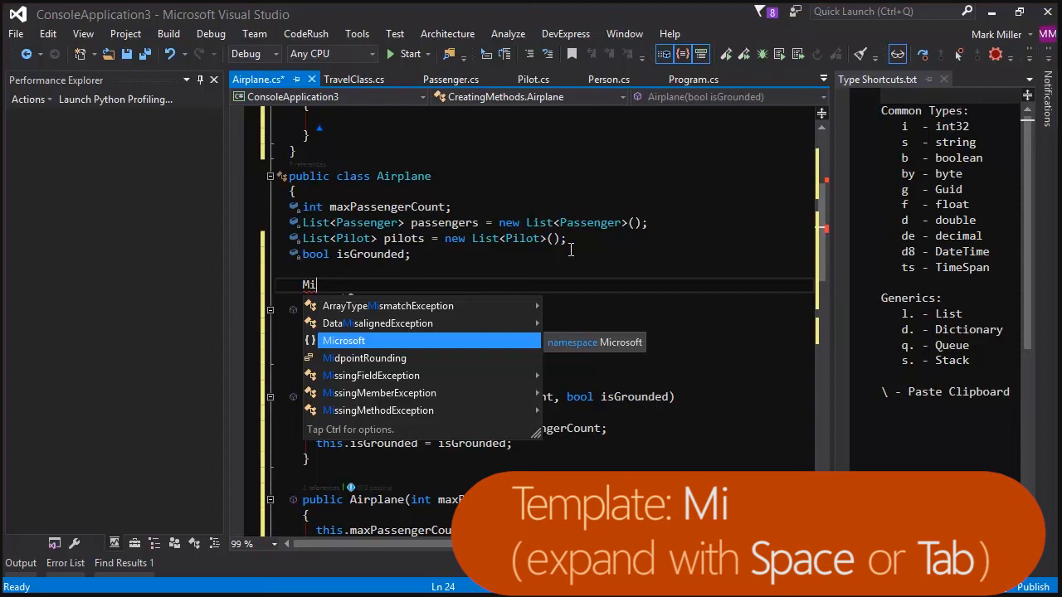
key("Tab")
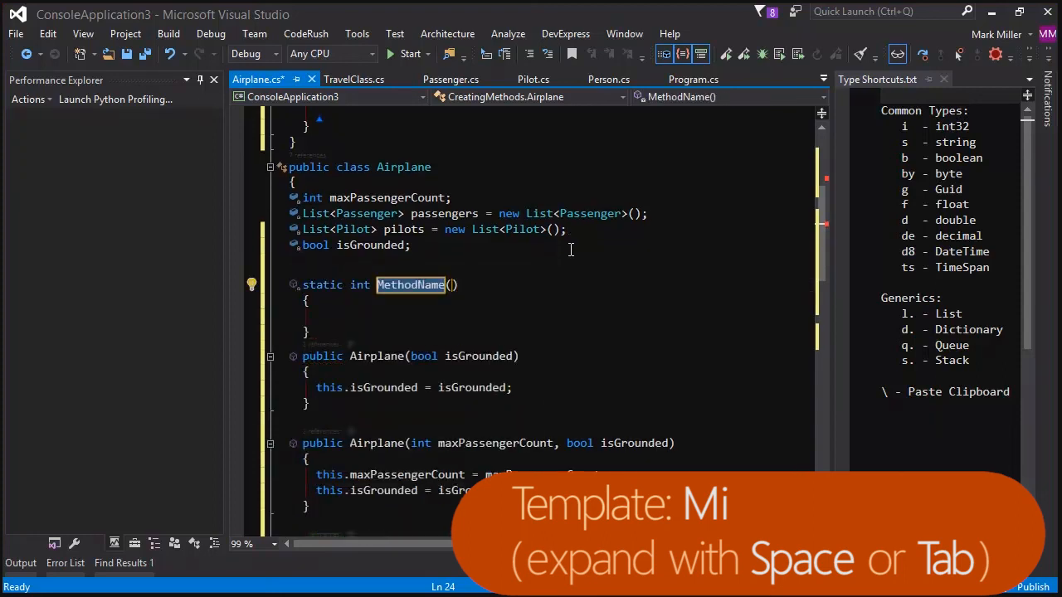
type("GetTotalOf")
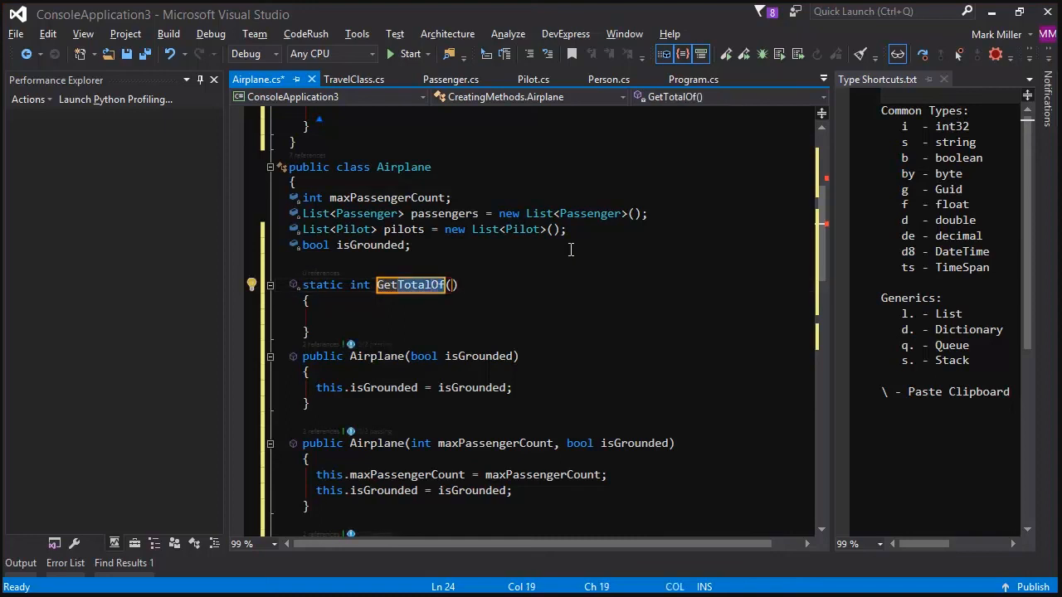
key("BackSpace")
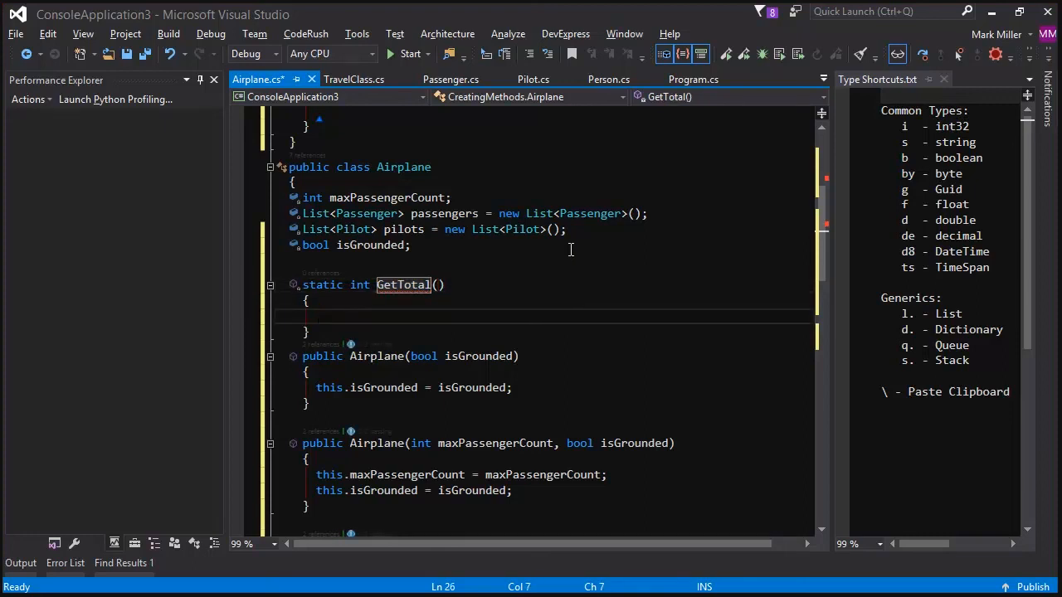
double_click(323, 285)
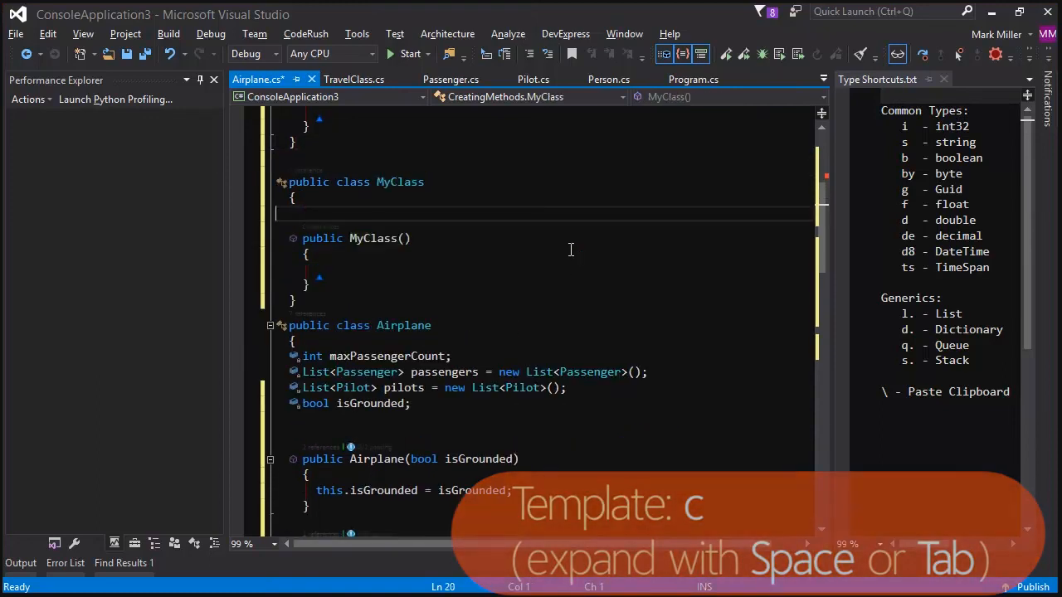
Make MyClass static with the st template and begin a method with m.
type("stat")
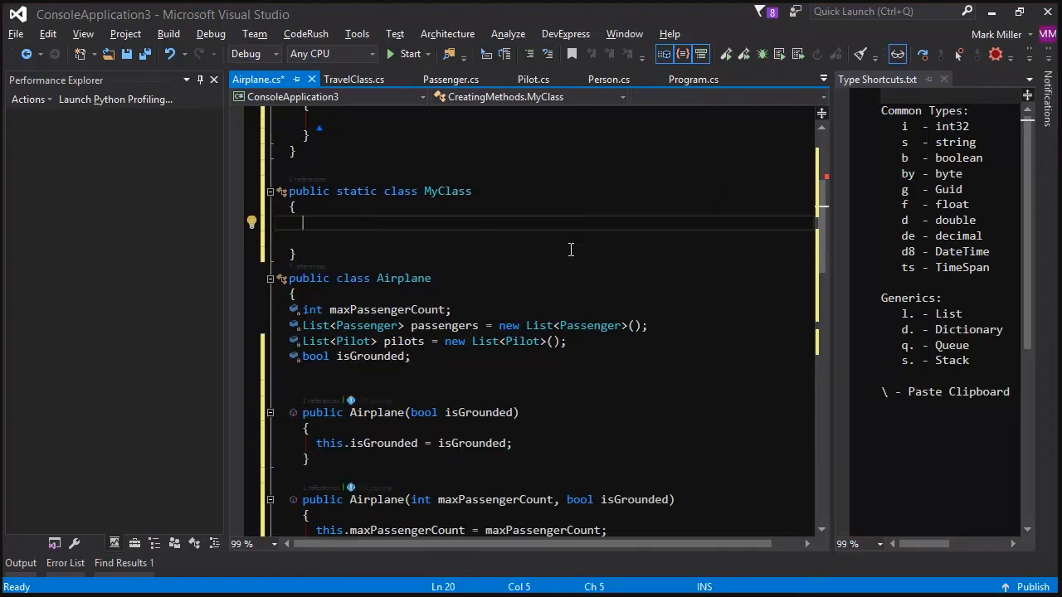
type("m")
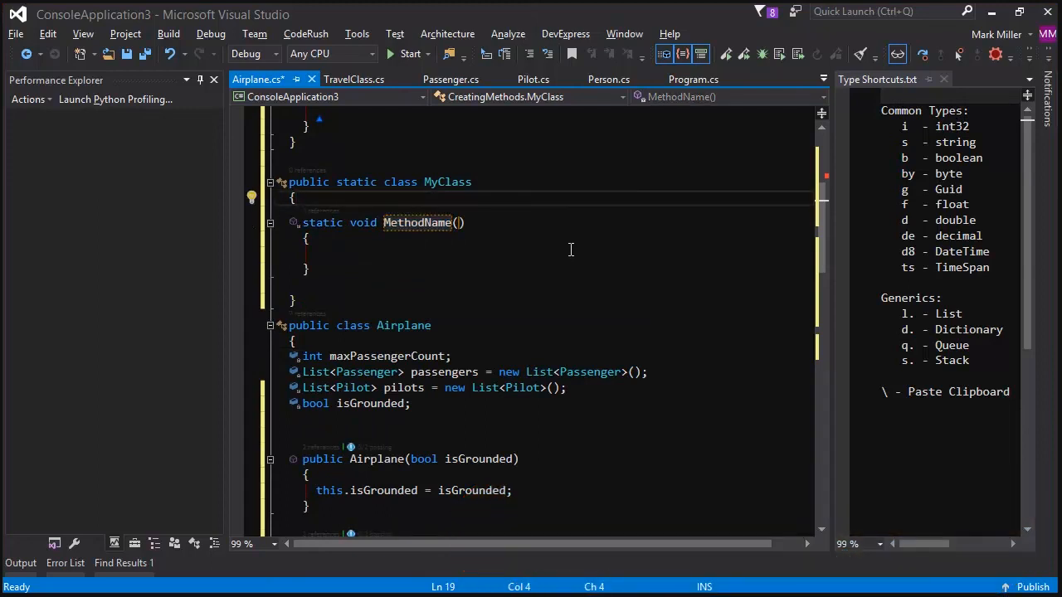
type("m")
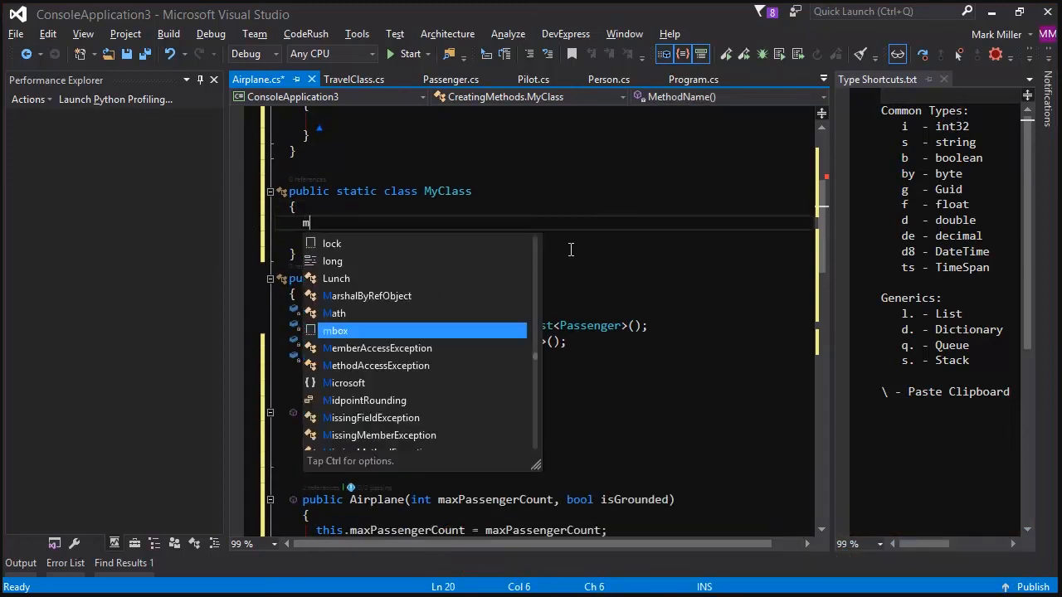